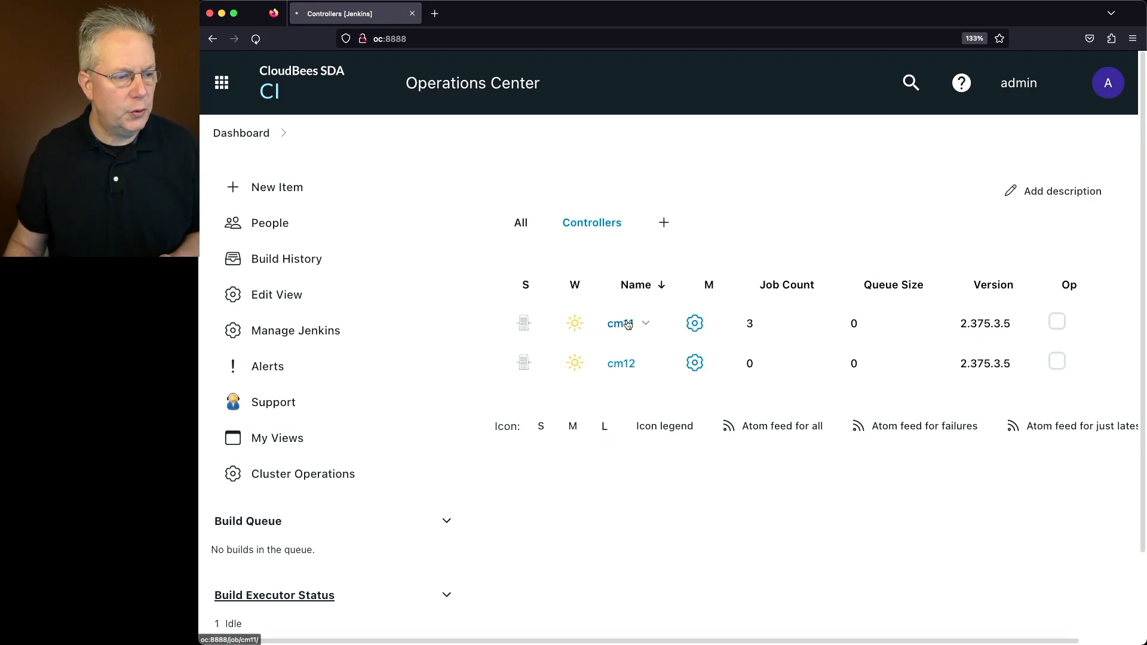
# Open the cm11 controller dashboard listing job1 and the team1 and team2 folders.
pyautogui.click(619, 323)
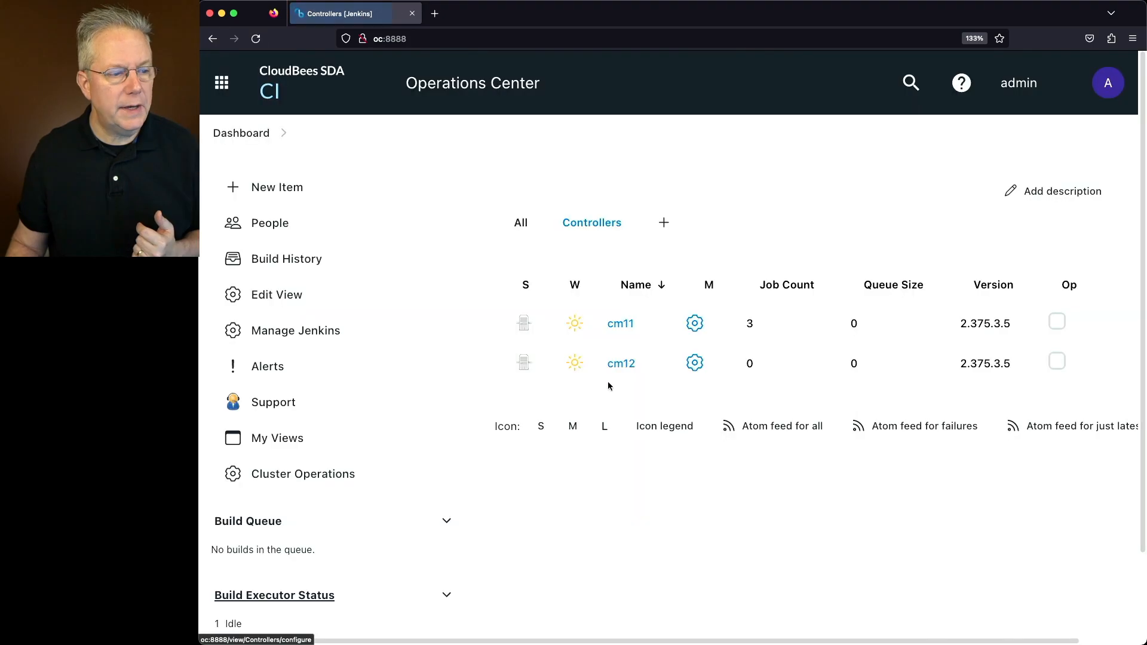
pyautogui.click(621, 364)
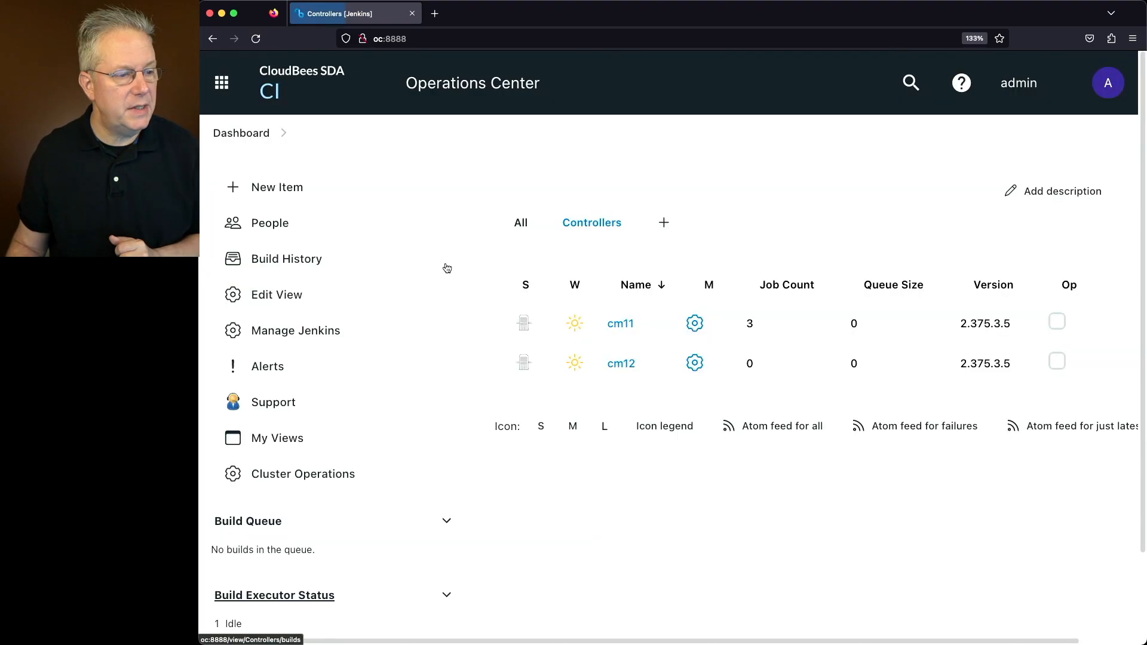
pyautogui.click(620, 324)
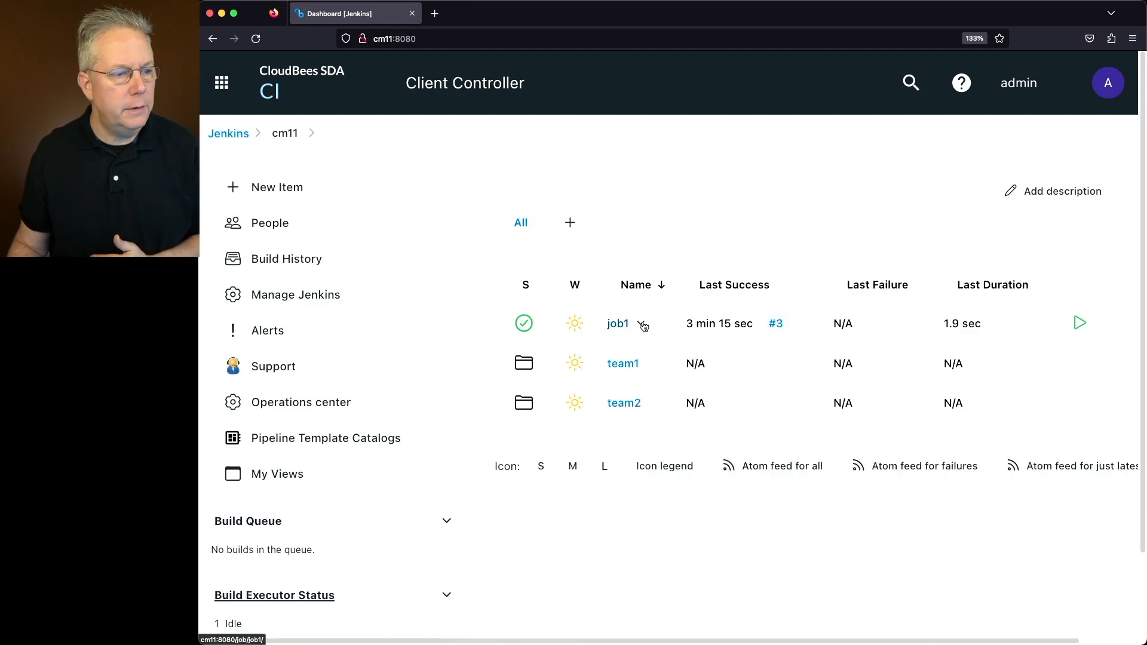
# Move job1 into the team1 folder via Move/Copy/Promote.
pyautogui.click(643, 324)
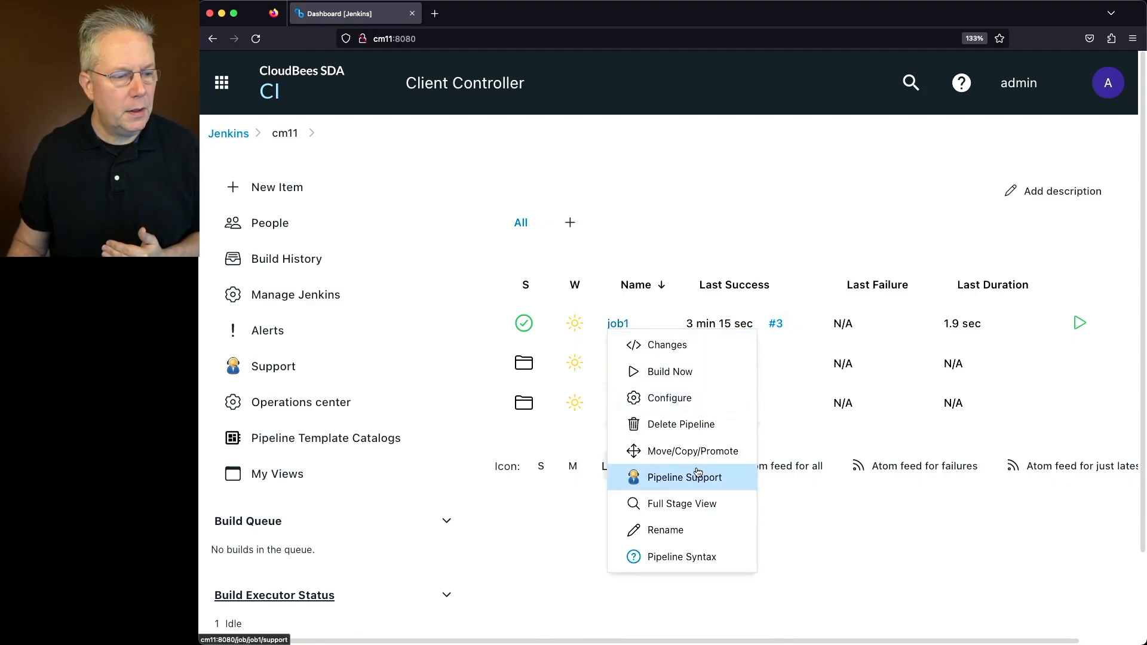
pyautogui.click(693, 450)
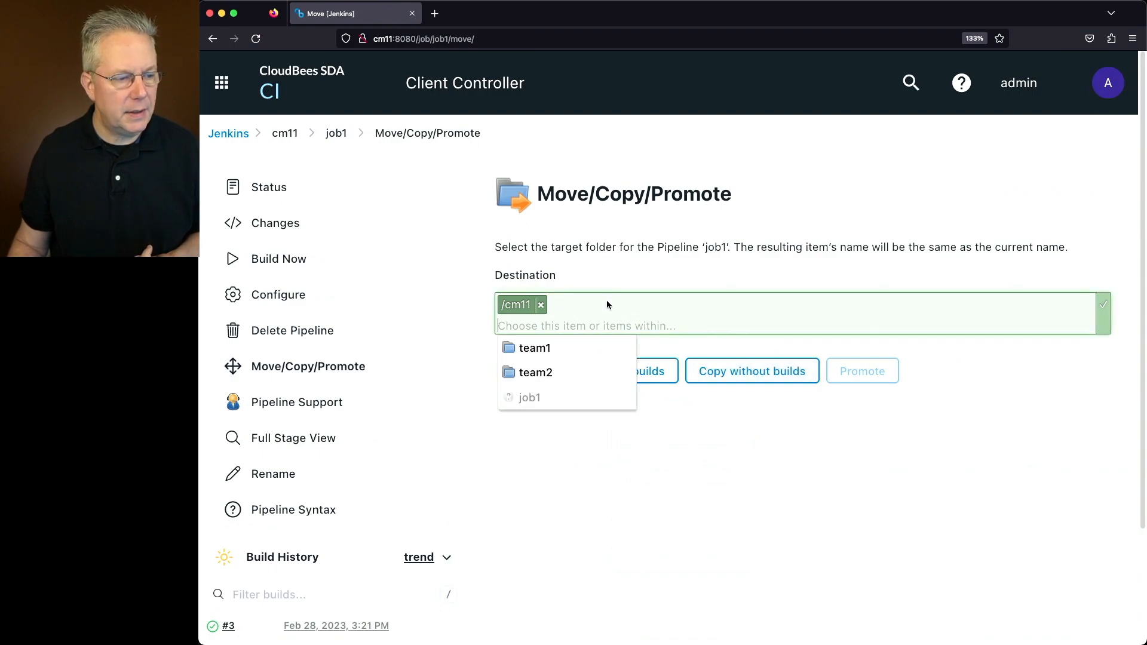
pyautogui.click(535, 348)
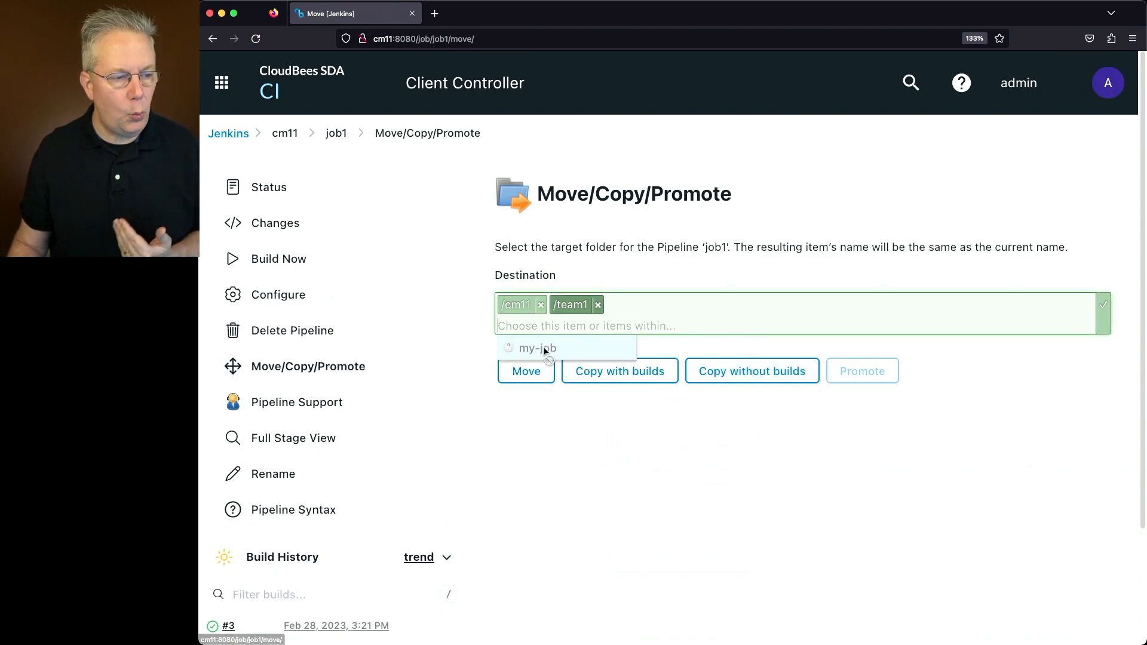
pyautogui.moveTo(536, 465)
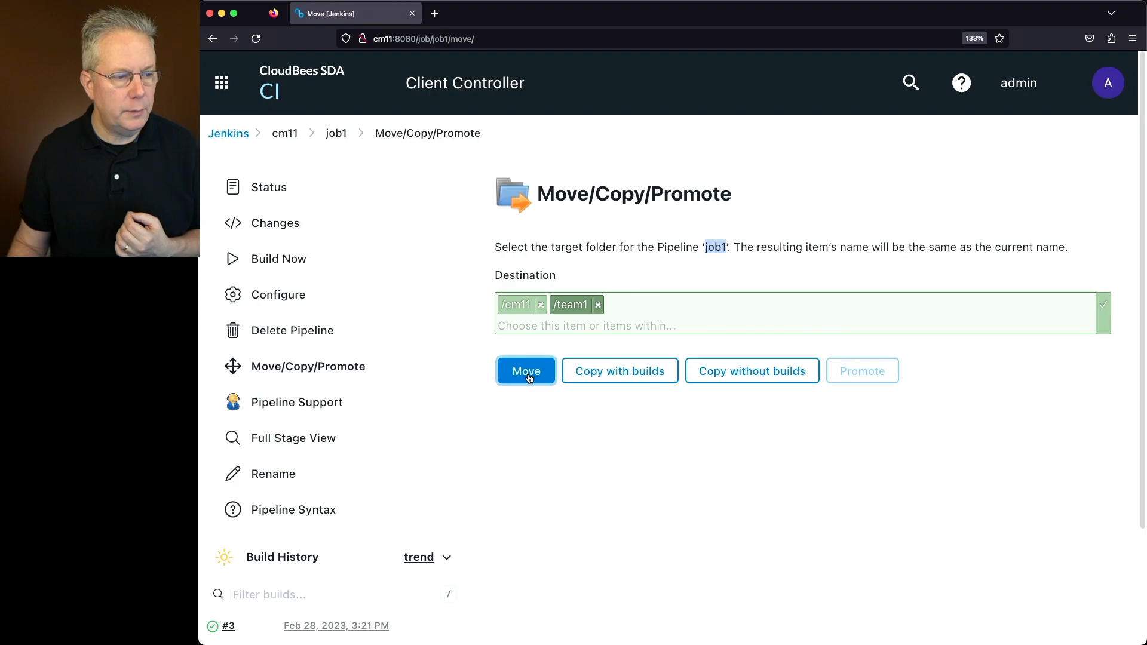
pyautogui.click(525, 371)
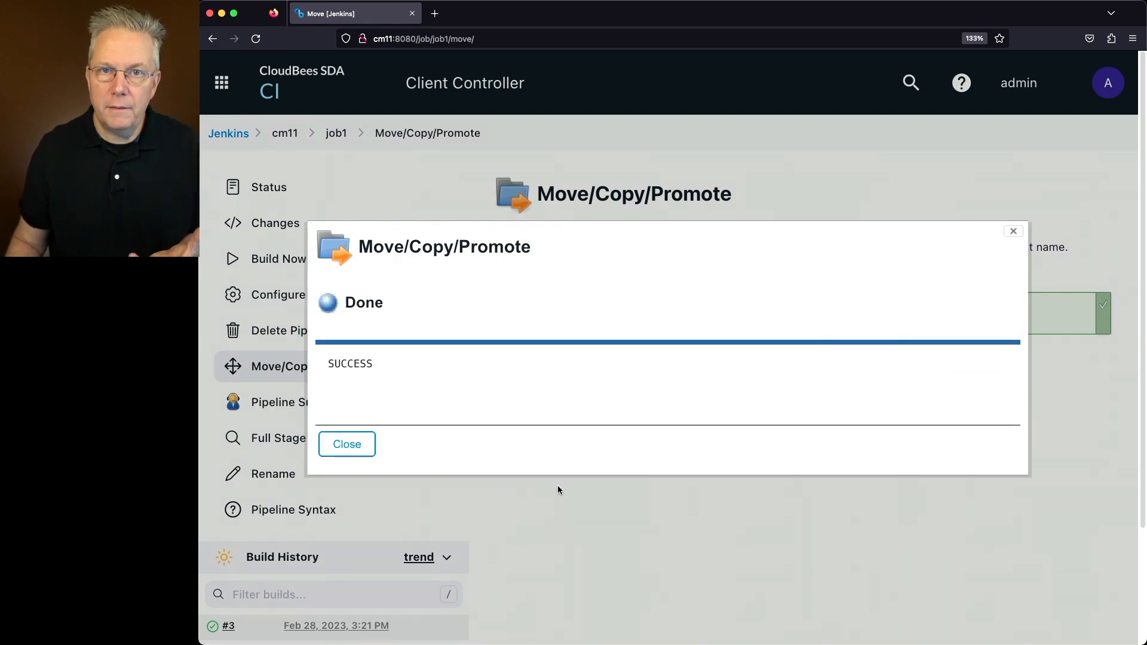
pyautogui.moveTo(554, 488)
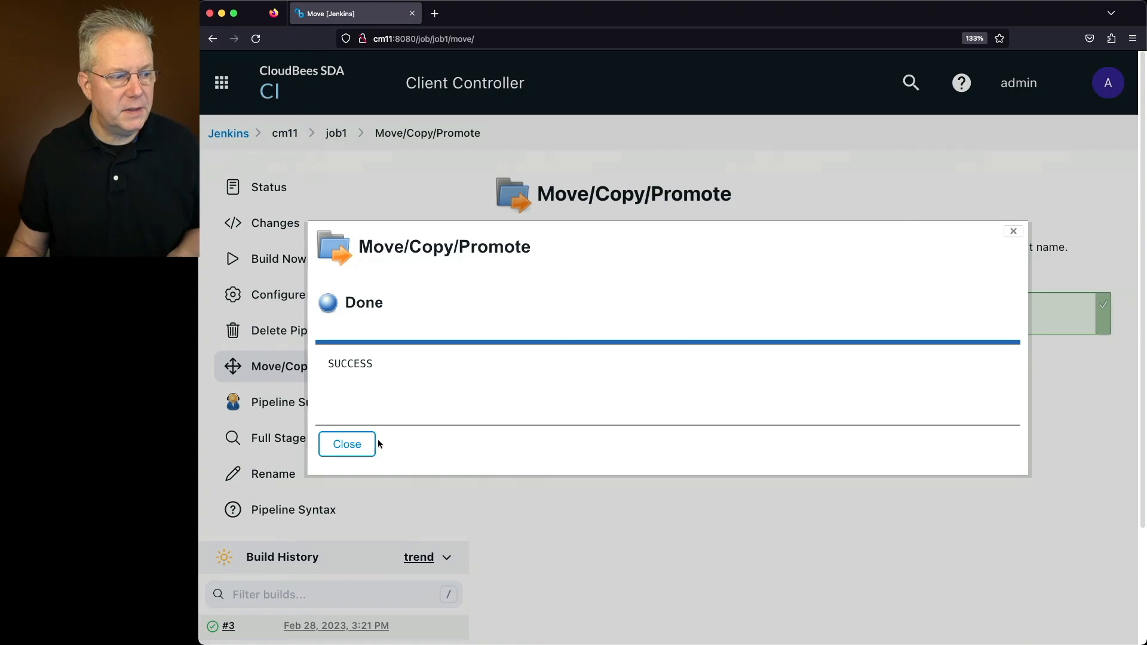
# Close the success dialog and navigate through team1 back to the cm11 dashboard.
pyautogui.click(346, 444)
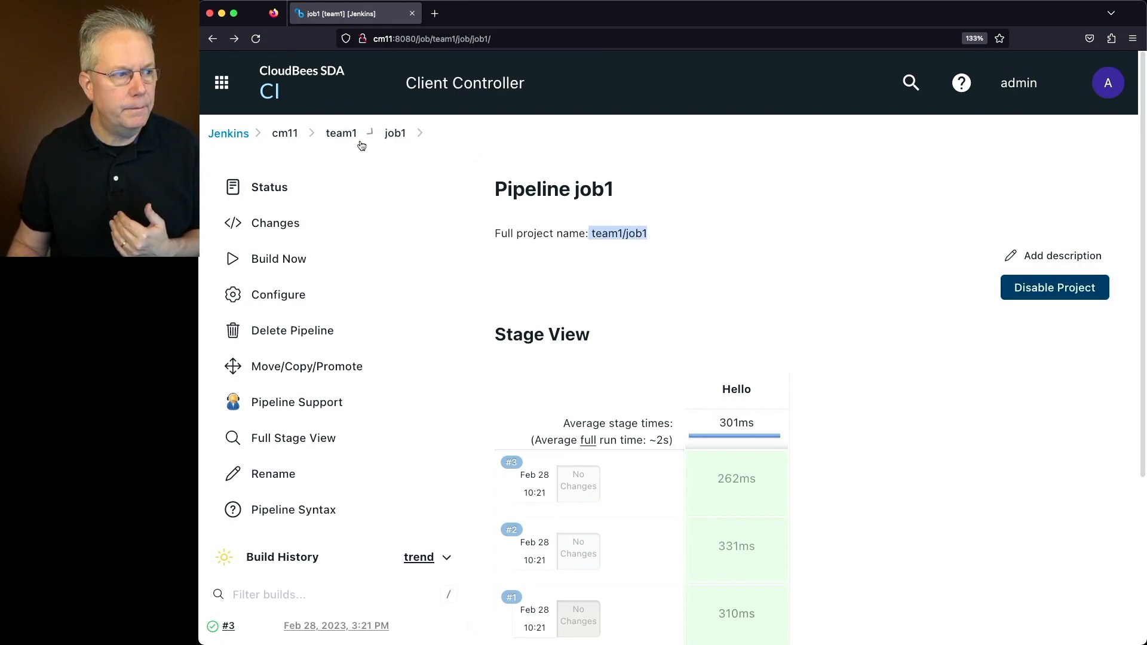
pyautogui.click(341, 133)
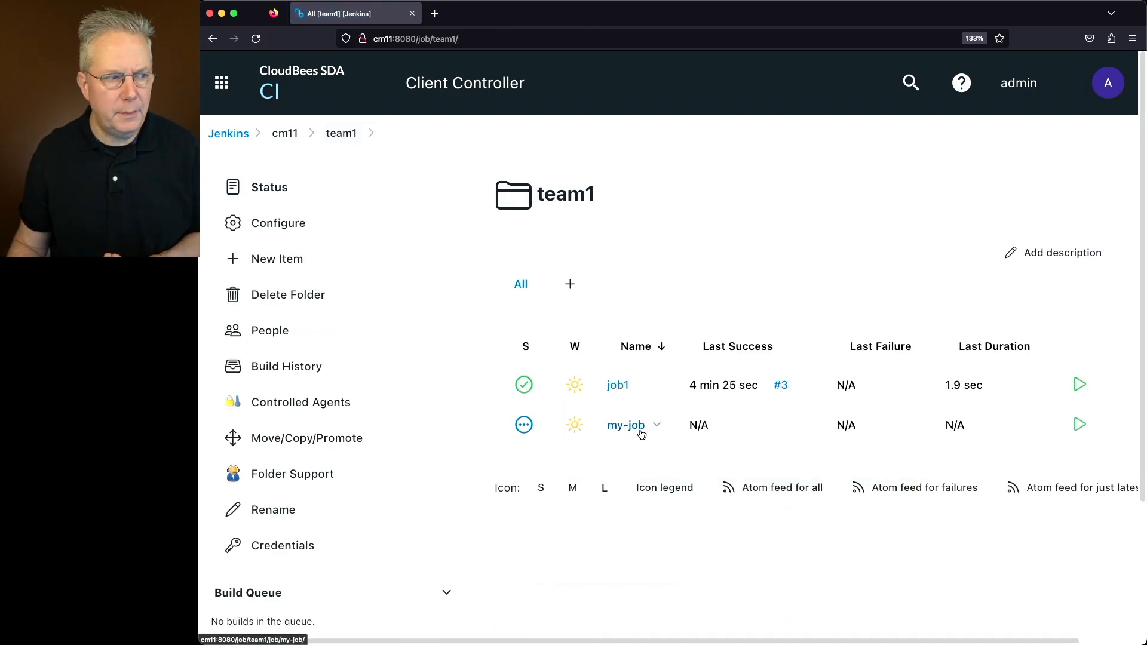
pyautogui.click(284, 134)
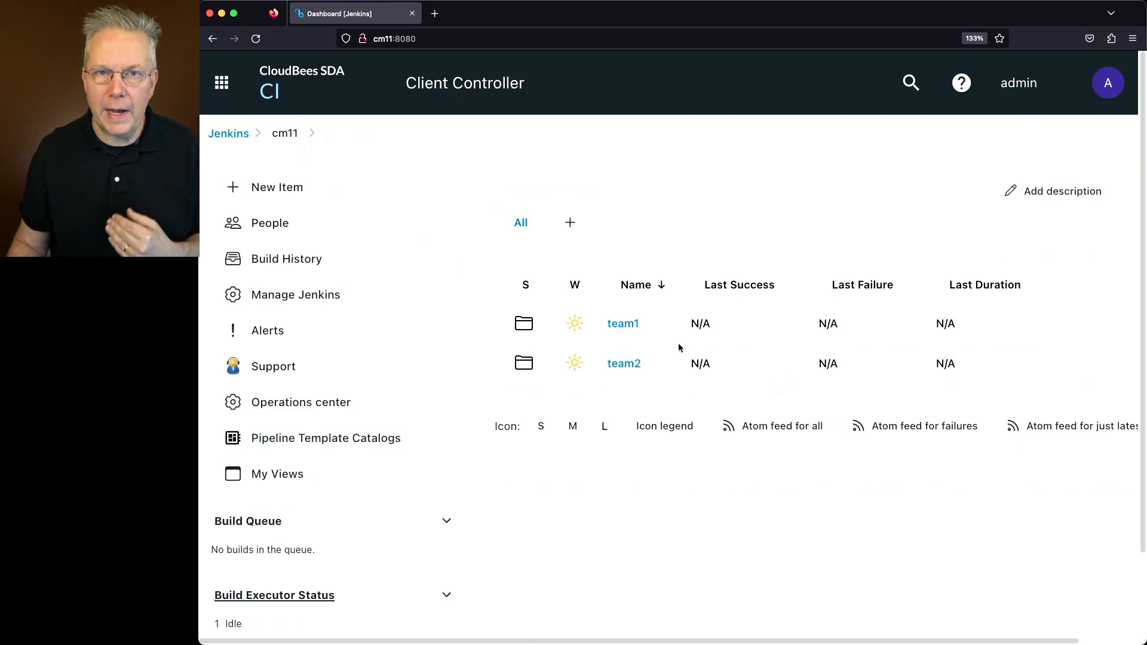
pyautogui.moveTo(665, 343)
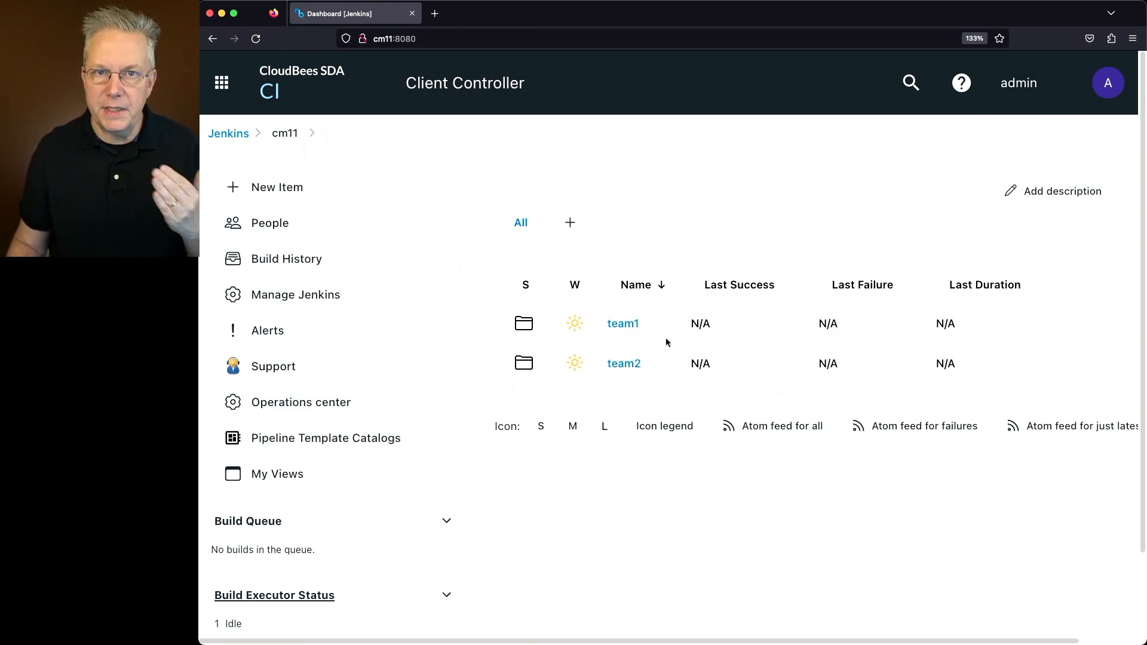
pyautogui.moveTo(622, 323)
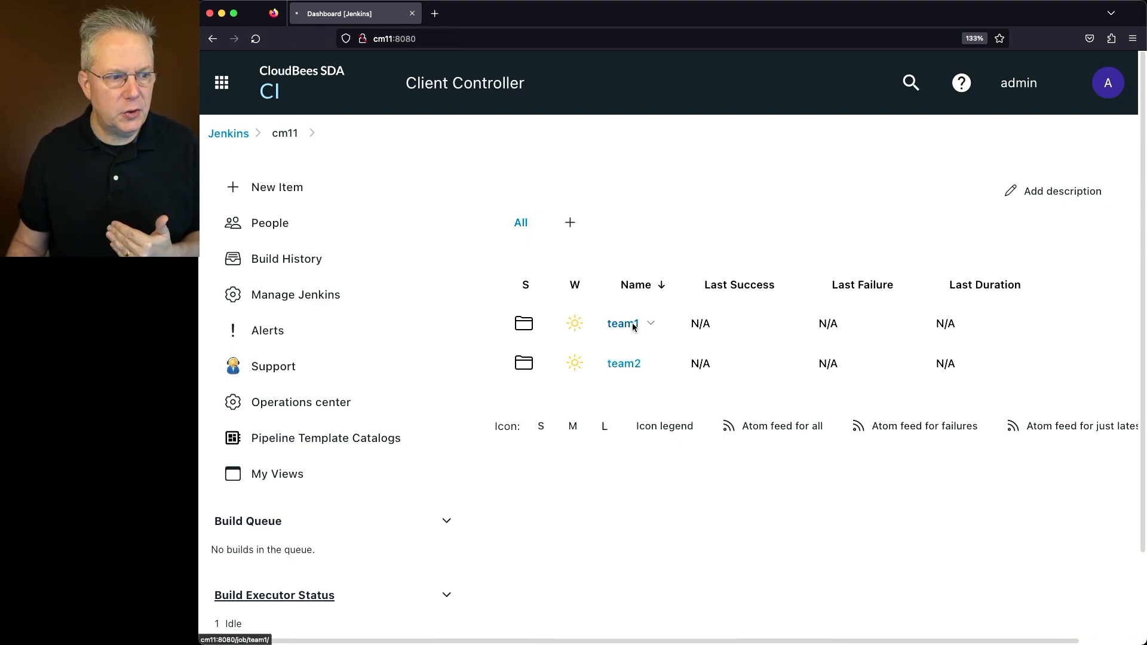
# Open team1 and then its job1 pipeline page.
pyautogui.click(620, 324)
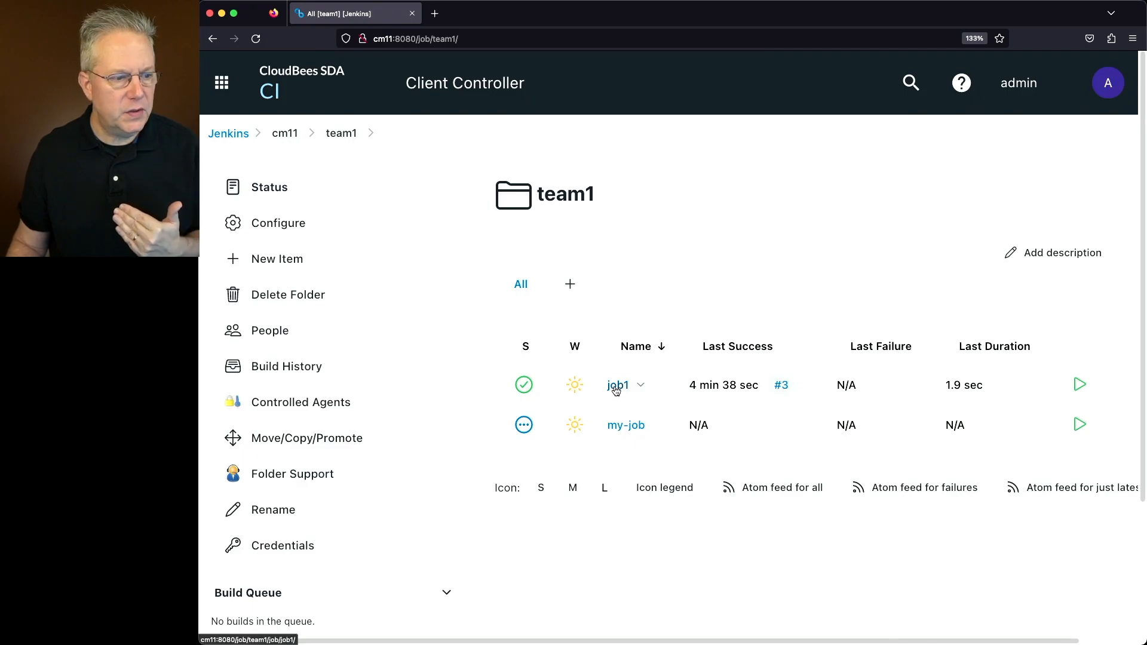
pyautogui.click(617, 384)
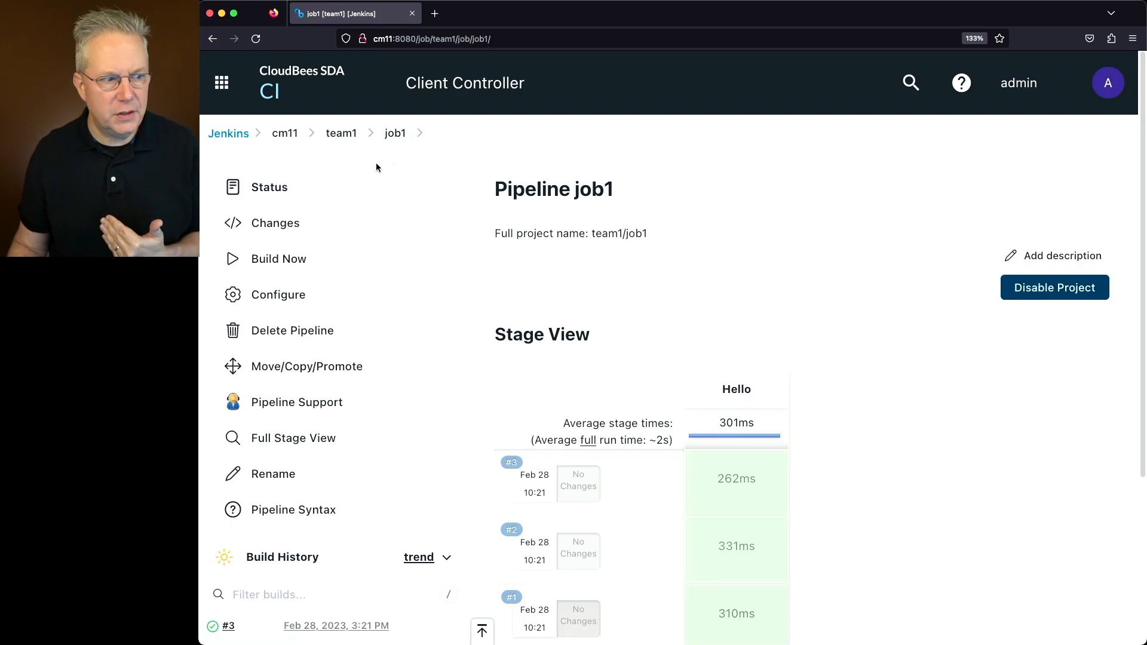
pyautogui.moveTo(307, 366)
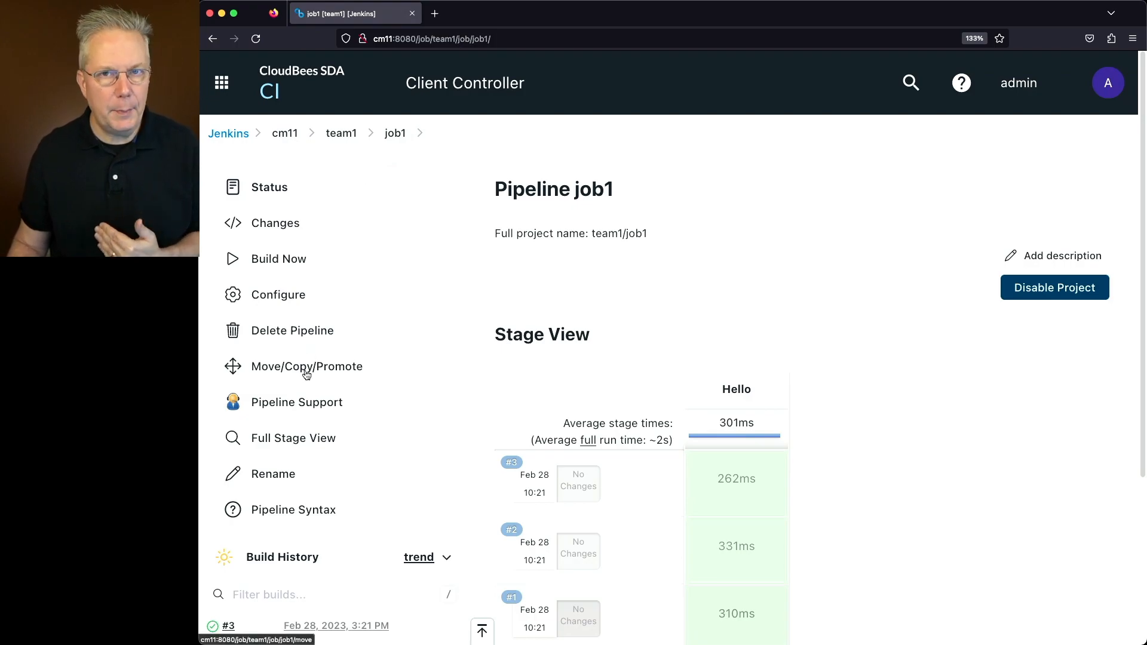
# Copy job1 without builds to /cm11/team1 and close the success message.
pyautogui.click(307, 366)
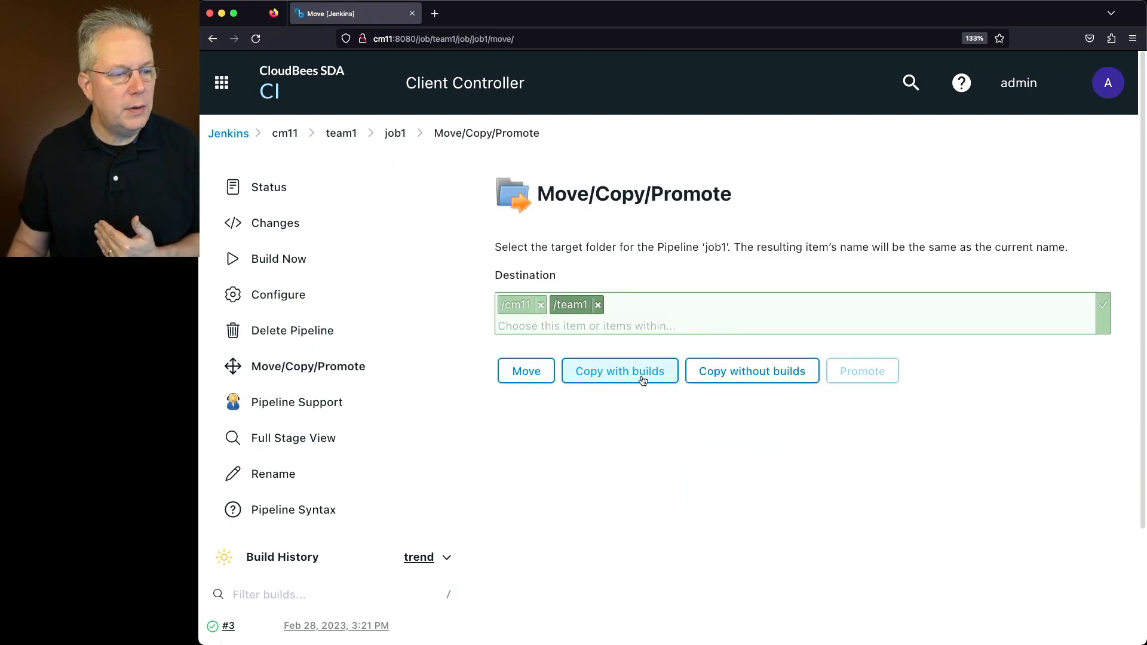
pyautogui.click(620, 371)
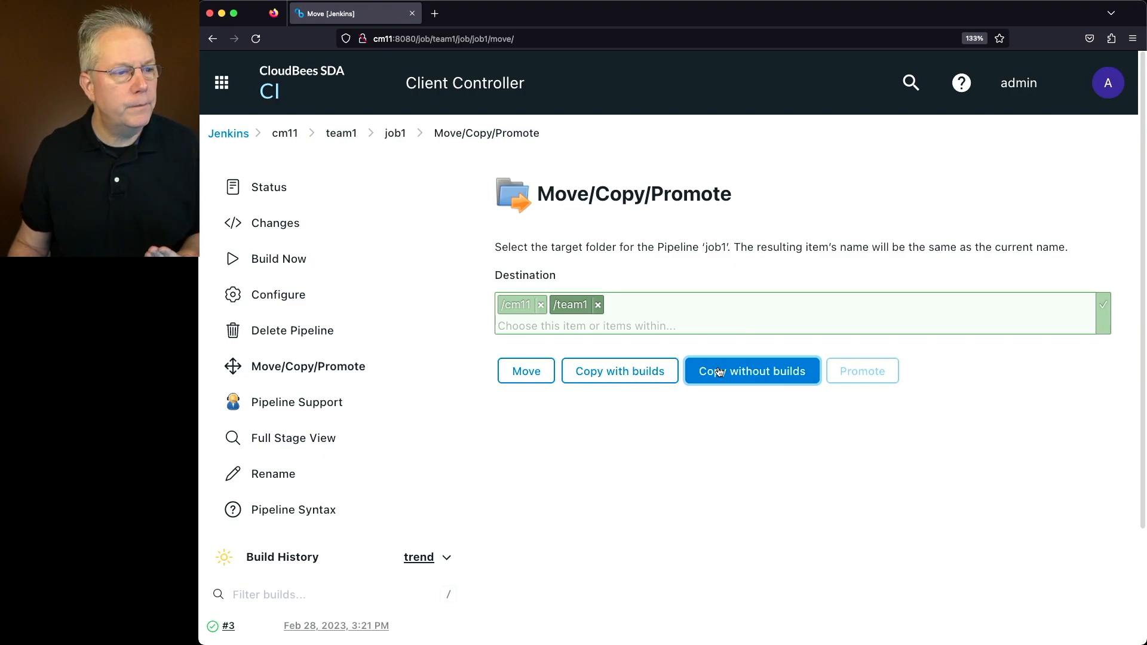
pyautogui.click(751, 371)
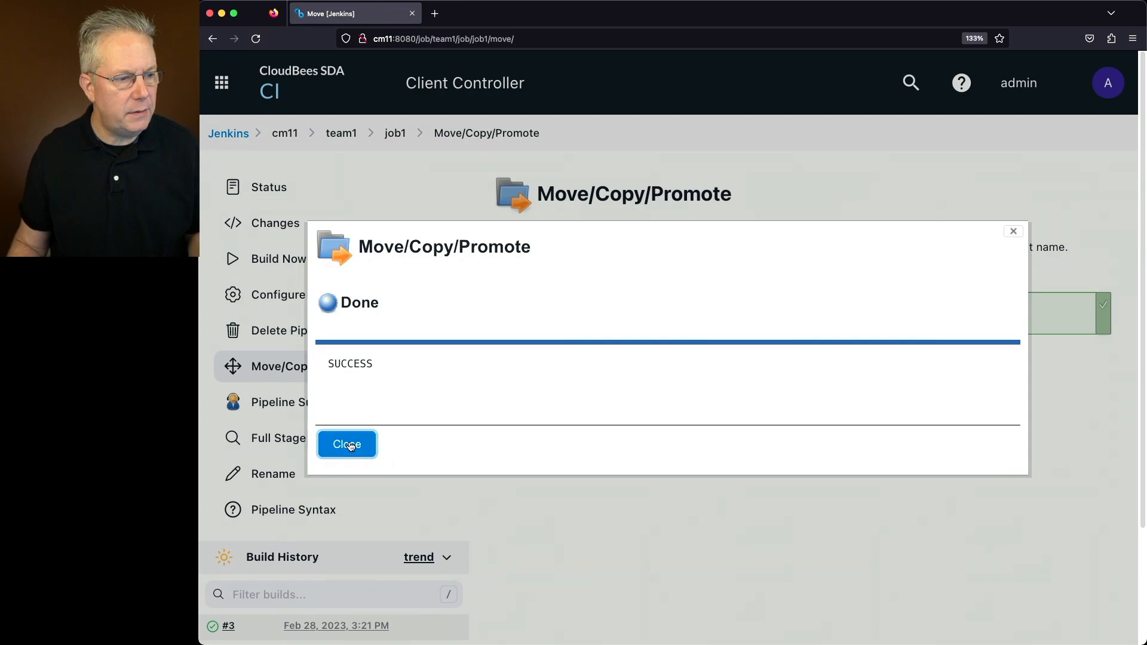
pyautogui.click(346, 444)
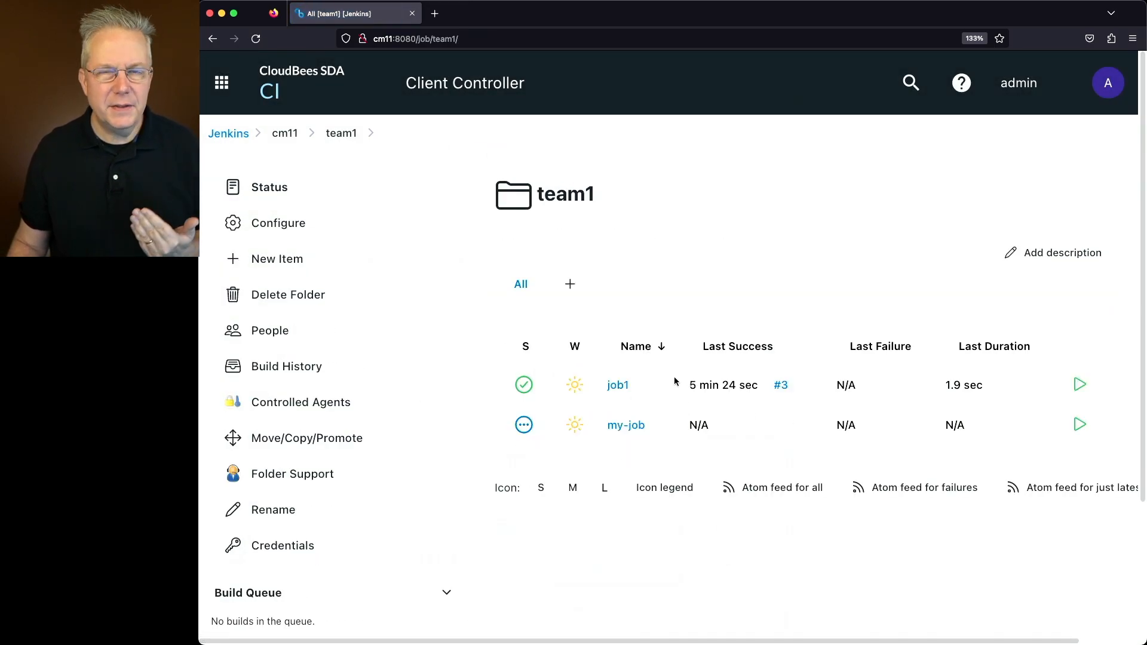
pyautogui.moveTo(574, 384)
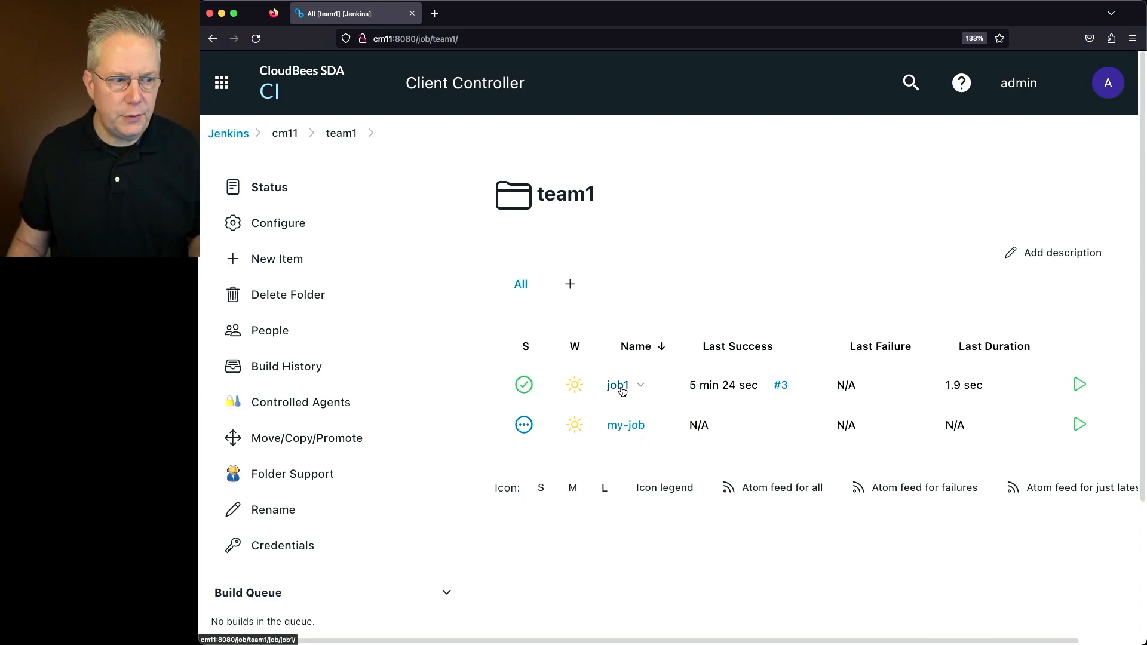
# Copy job1 without builds to team2 instead of team1 via Move/Copy/Promote.
pyautogui.click(639, 386)
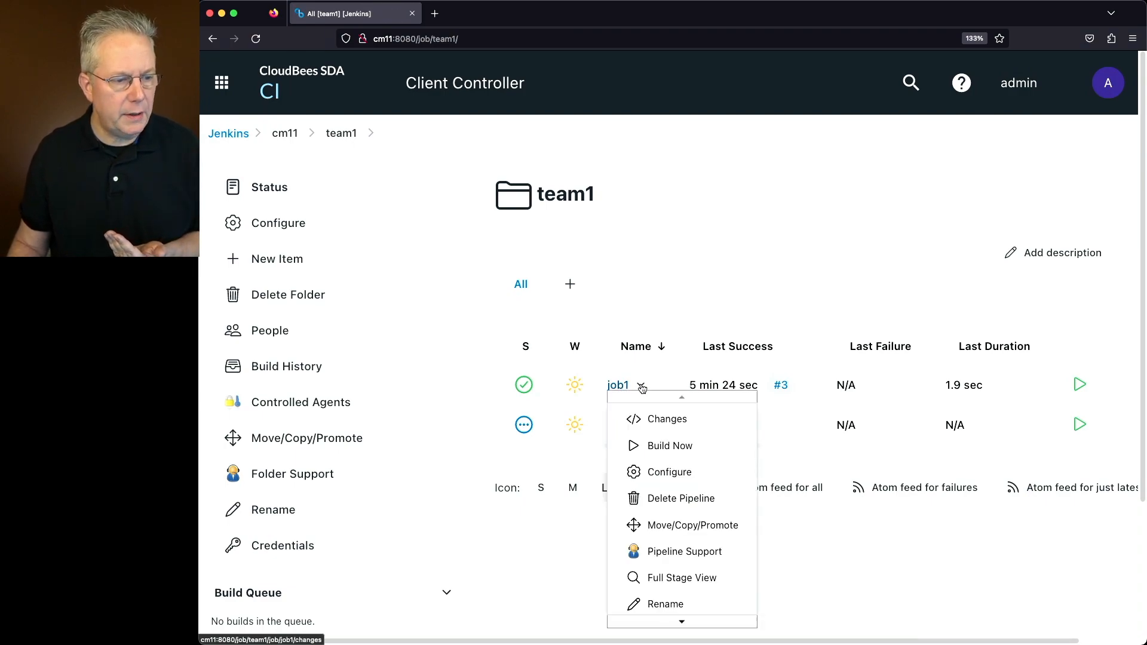
pyautogui.click(692, 525)
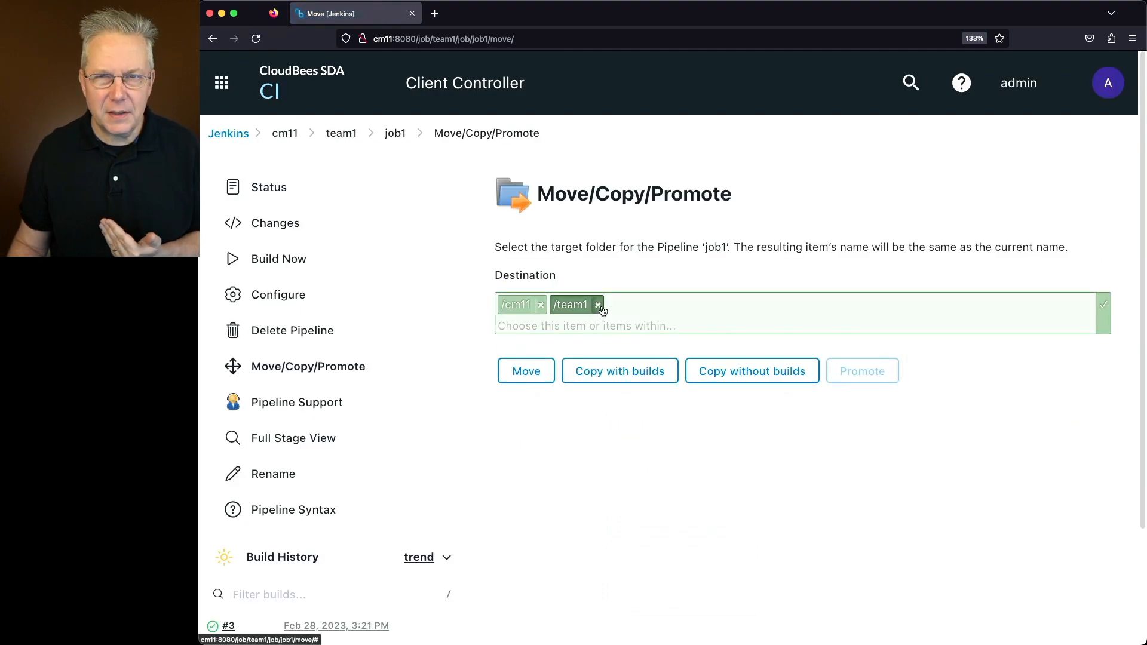
pyautogui.click(598, 304)
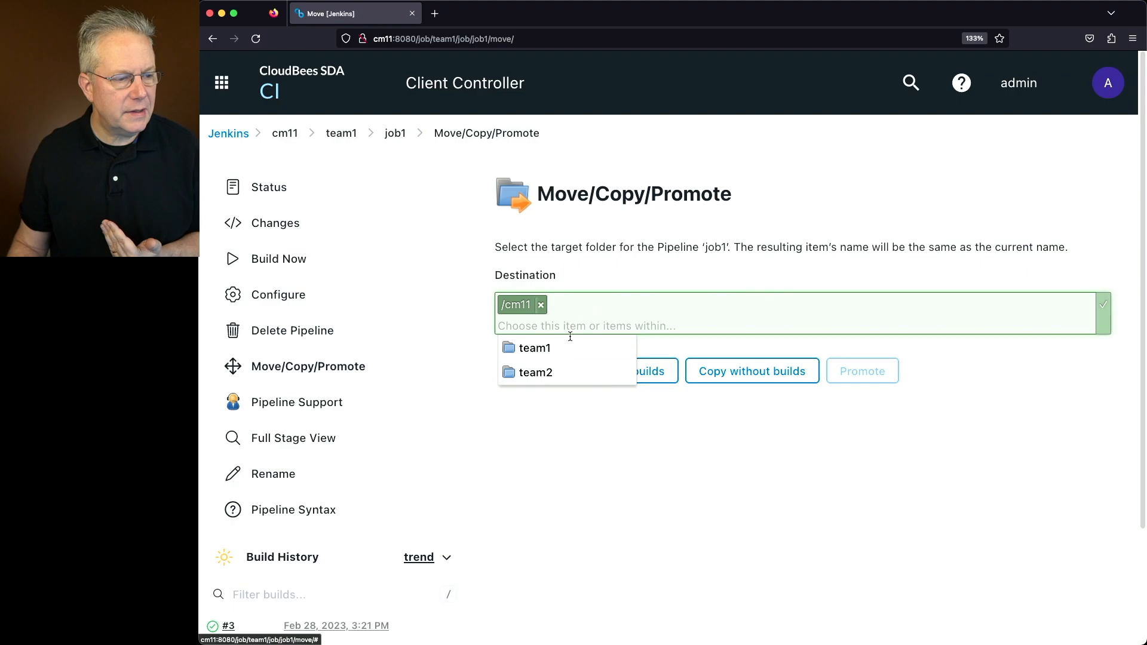
pyautogui.click(535, 372)
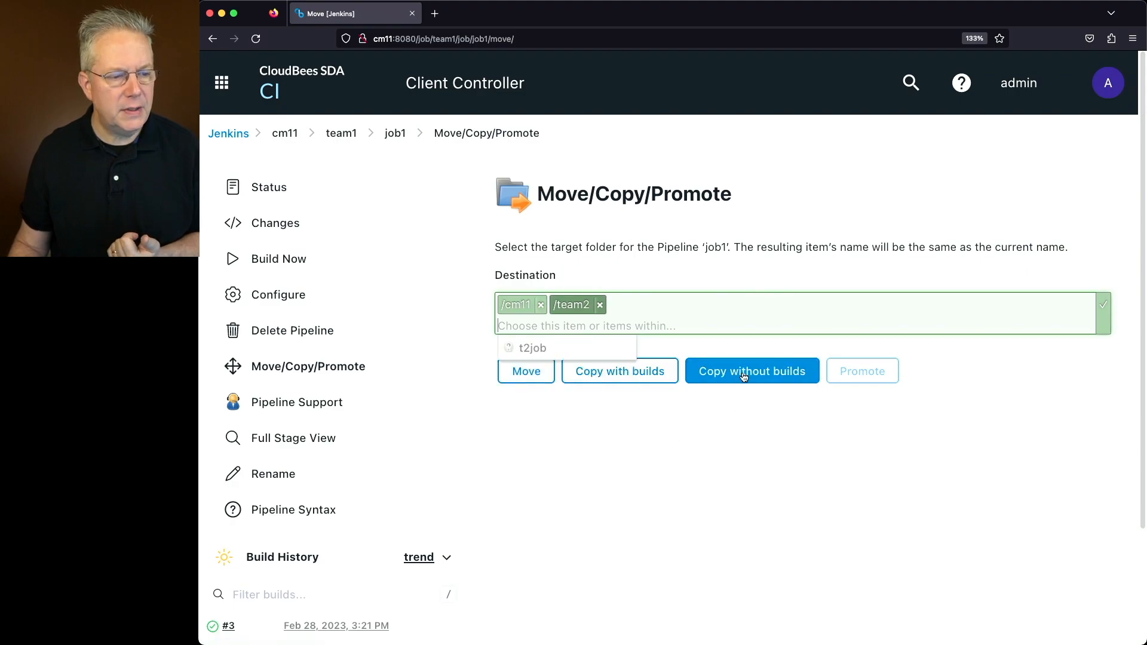
pyautogui.click(751, 371)
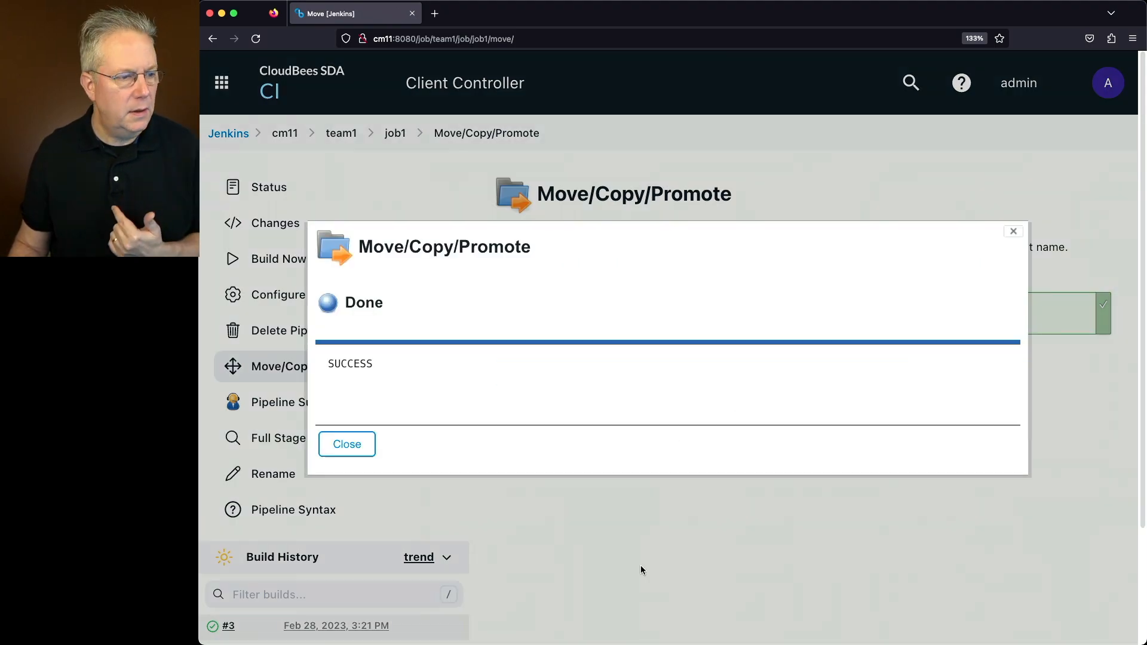
pyautogui.moveTo(346, 444)
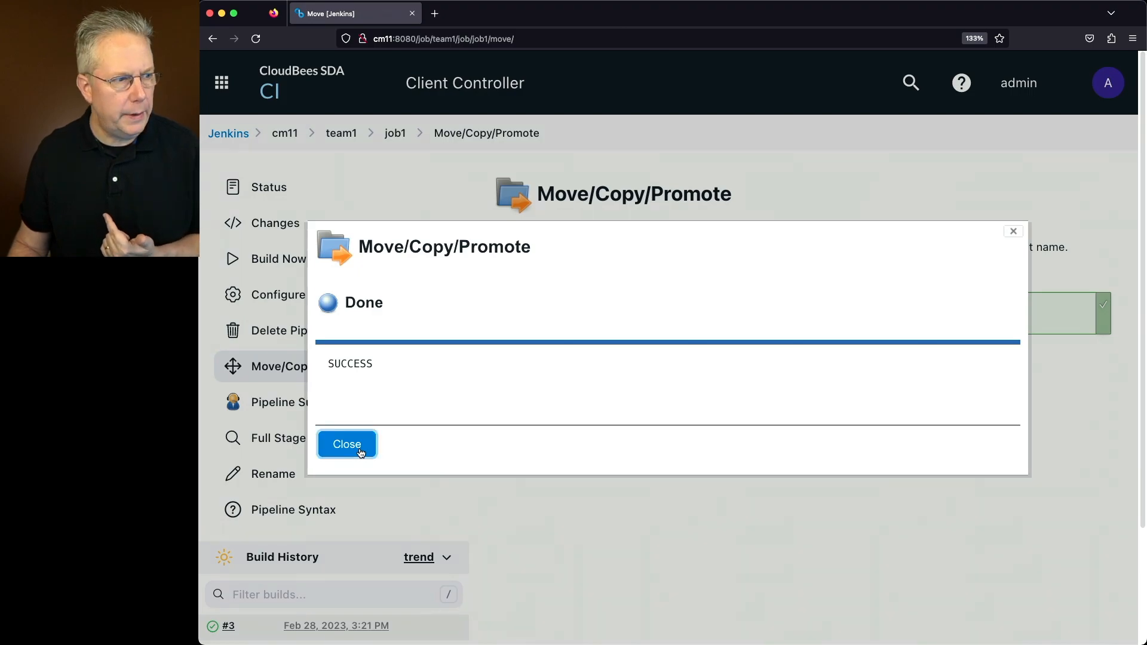
pyautogui.click(346, 444)
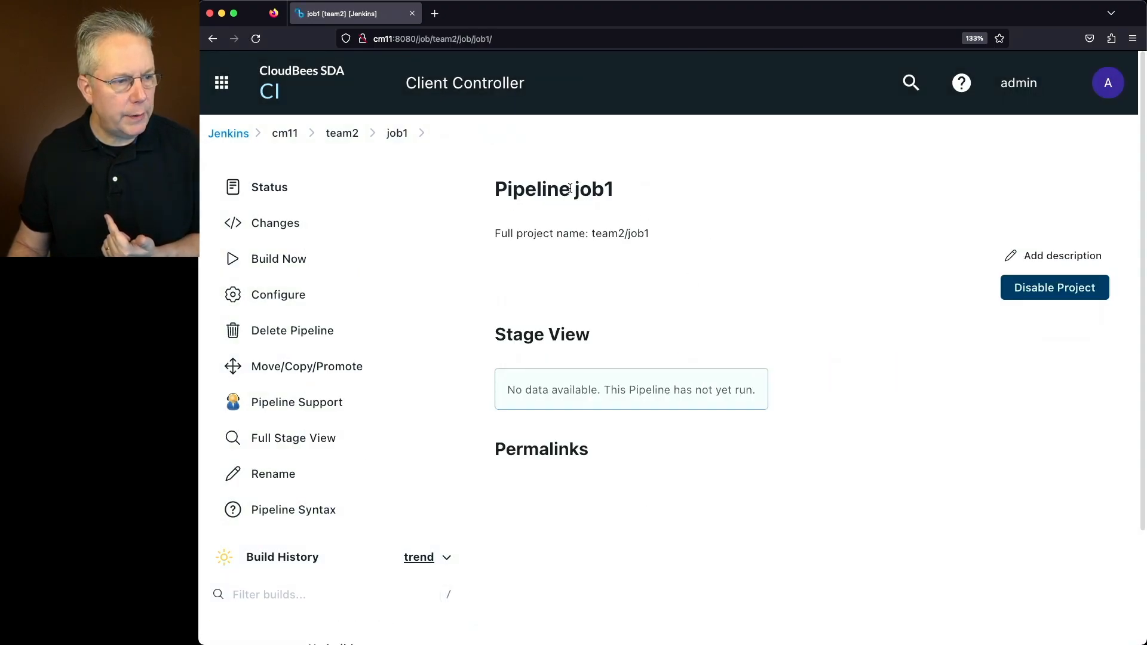
pyautogui.doubleClick(593, 189)
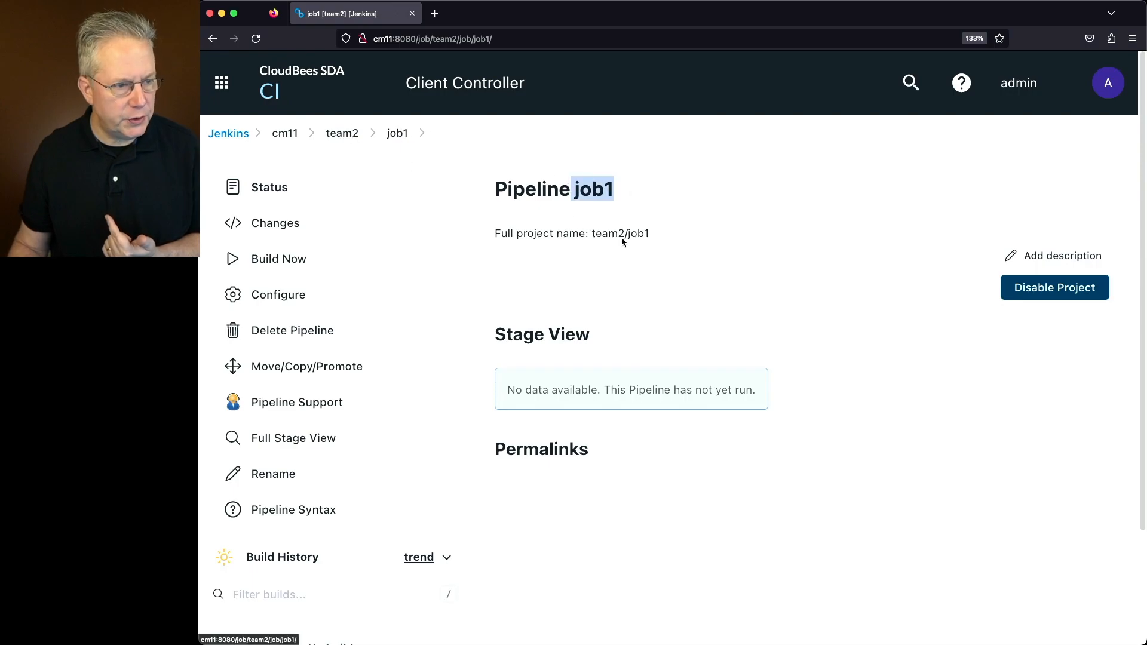
pyautogui.scroll(-3)
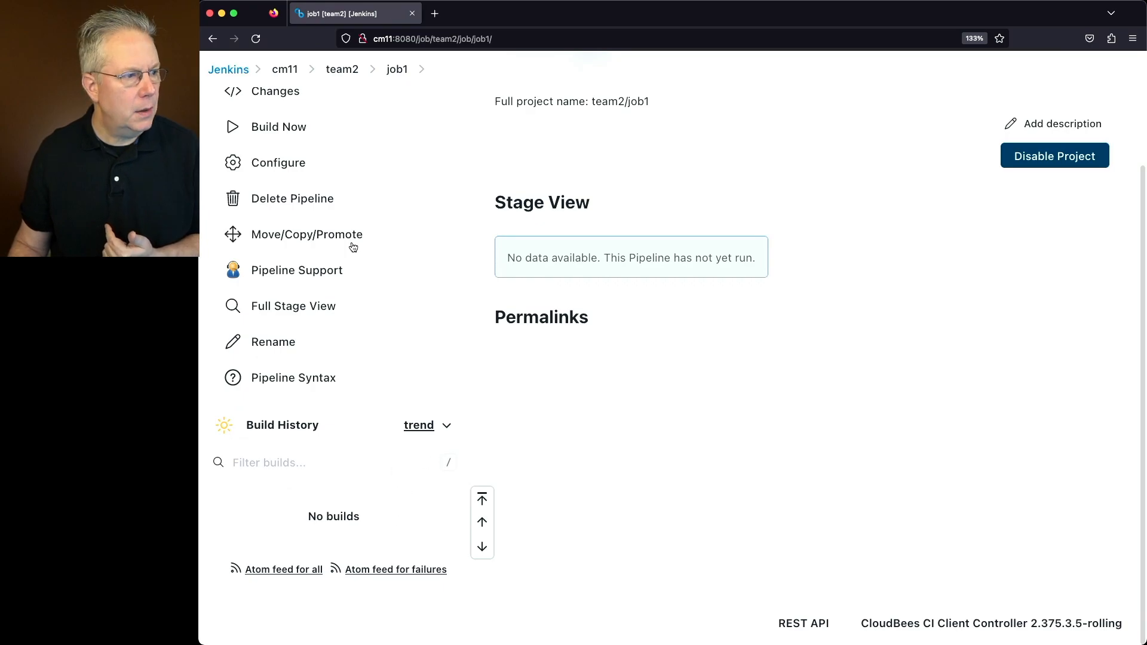
# Change job1's pipeline echo to GoodBye, save, build, and check the console output.
pyautogui.click(277, 162)
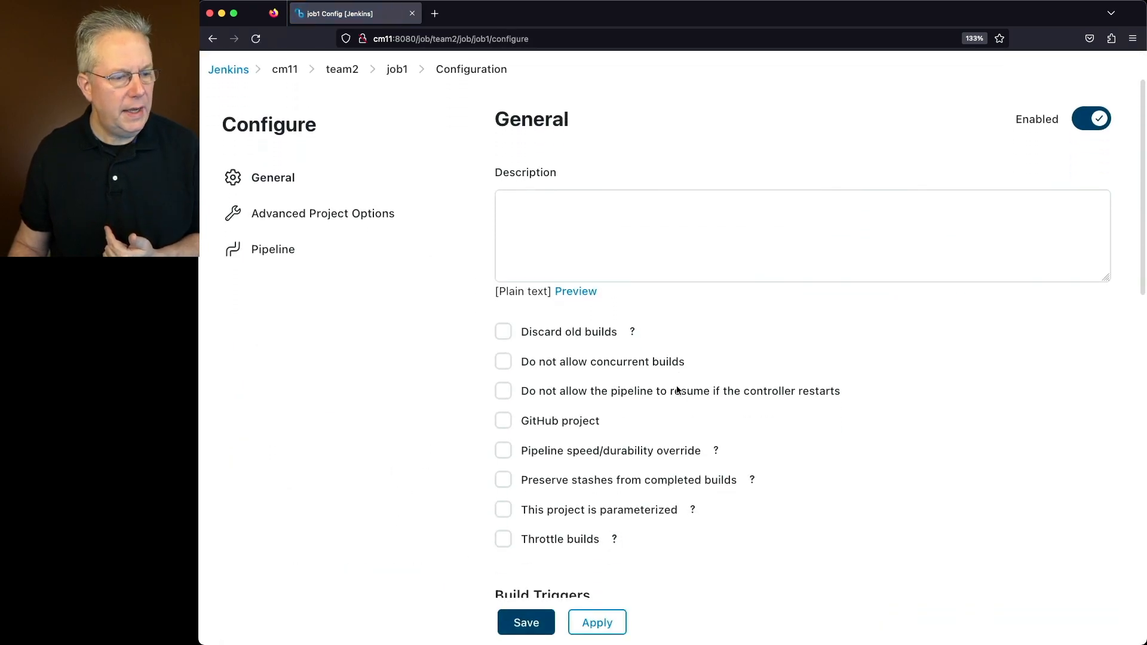
pyautogui.click(273, 248)
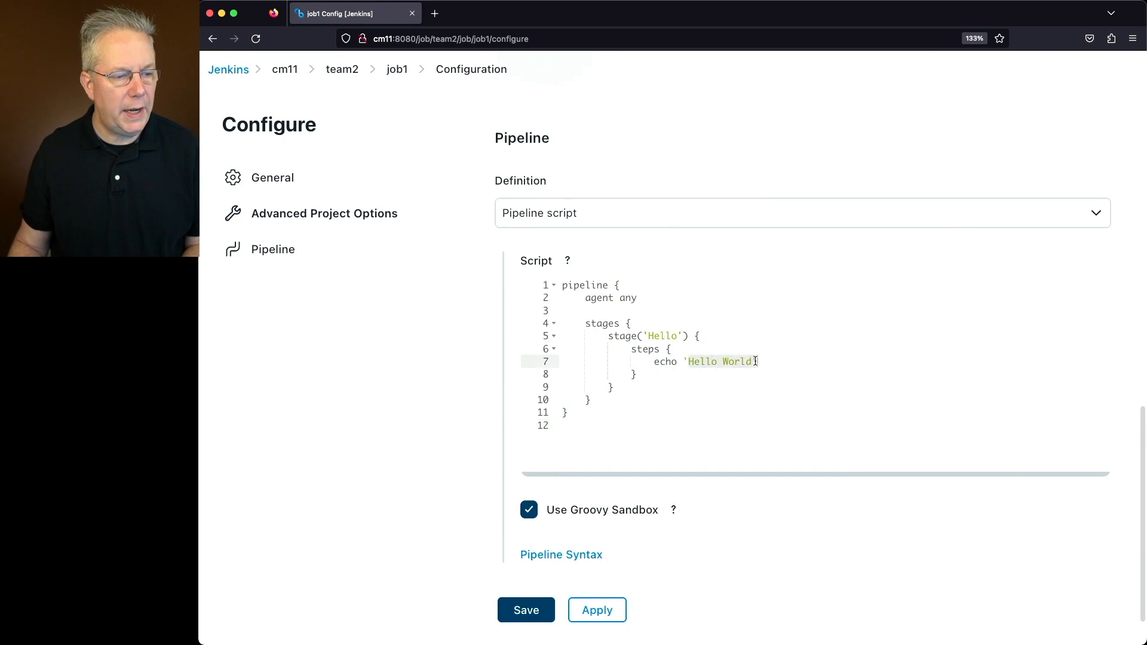
pyautogui.write("GoodBye'")
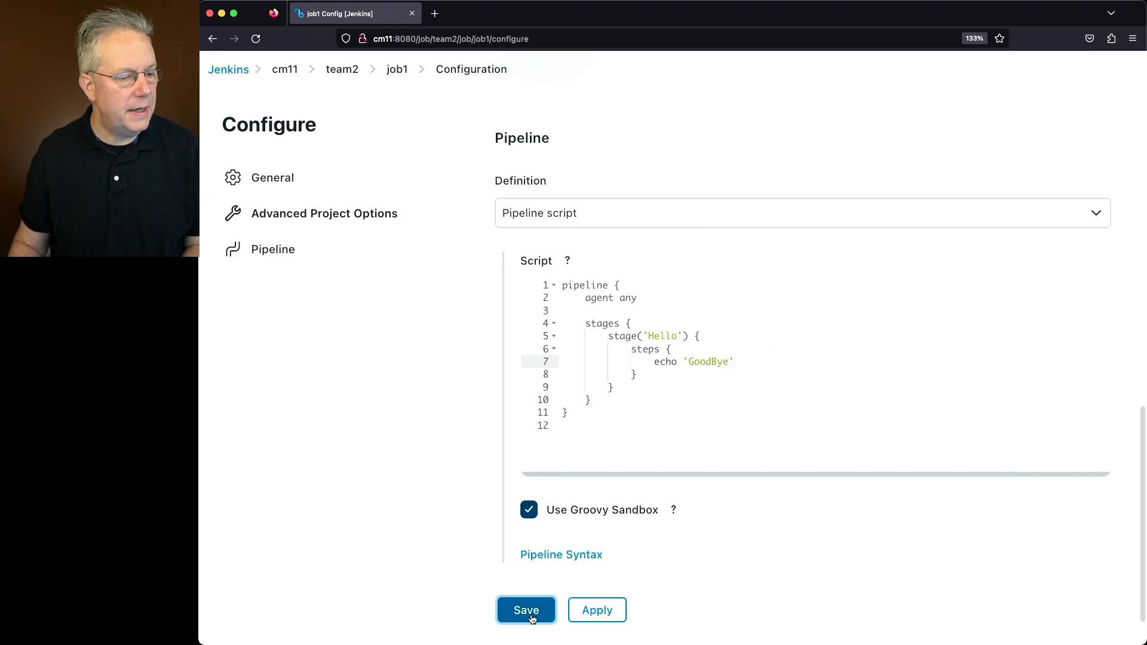
pyautogui.click(525, 610)
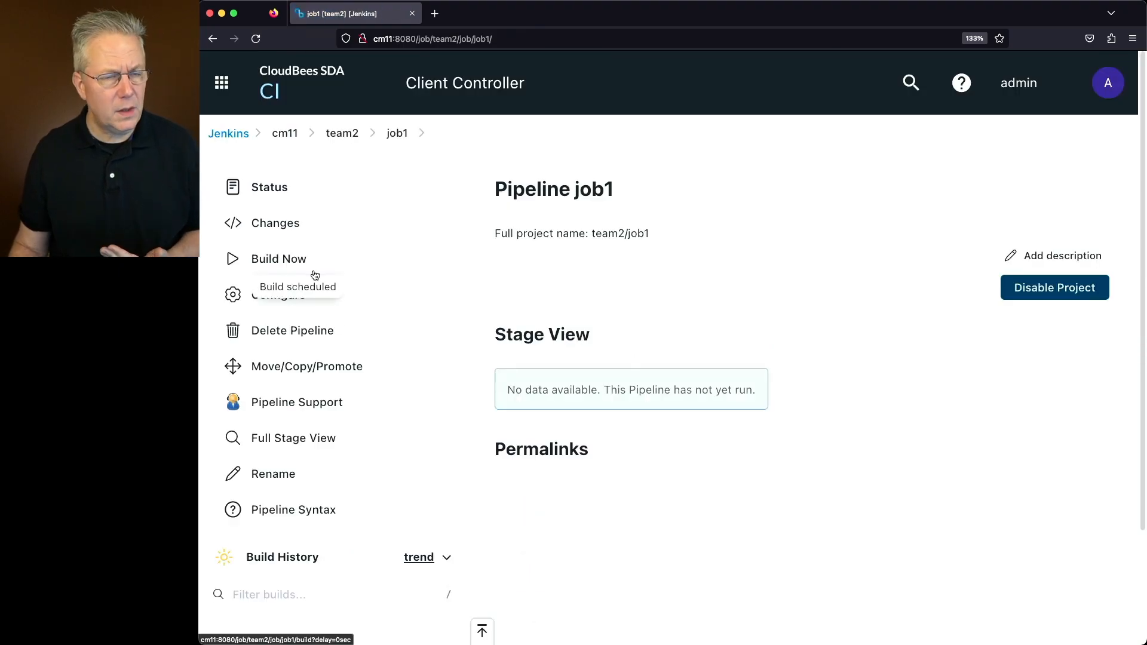
pyautogui.click(279, 259)
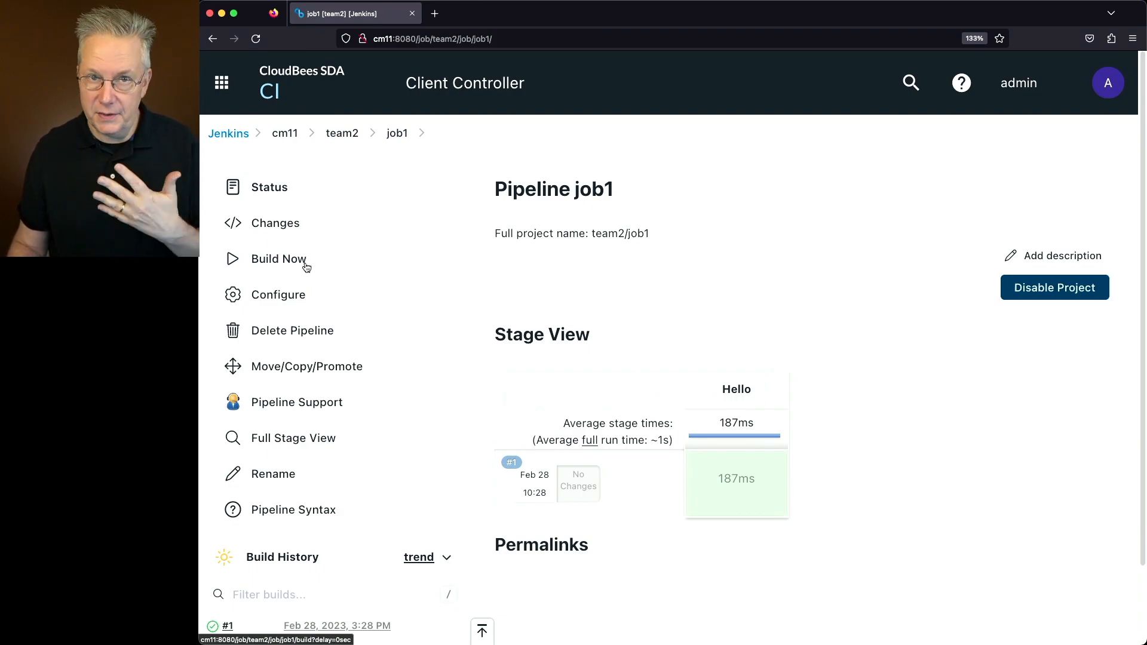
pyautogui.scroll(-3)
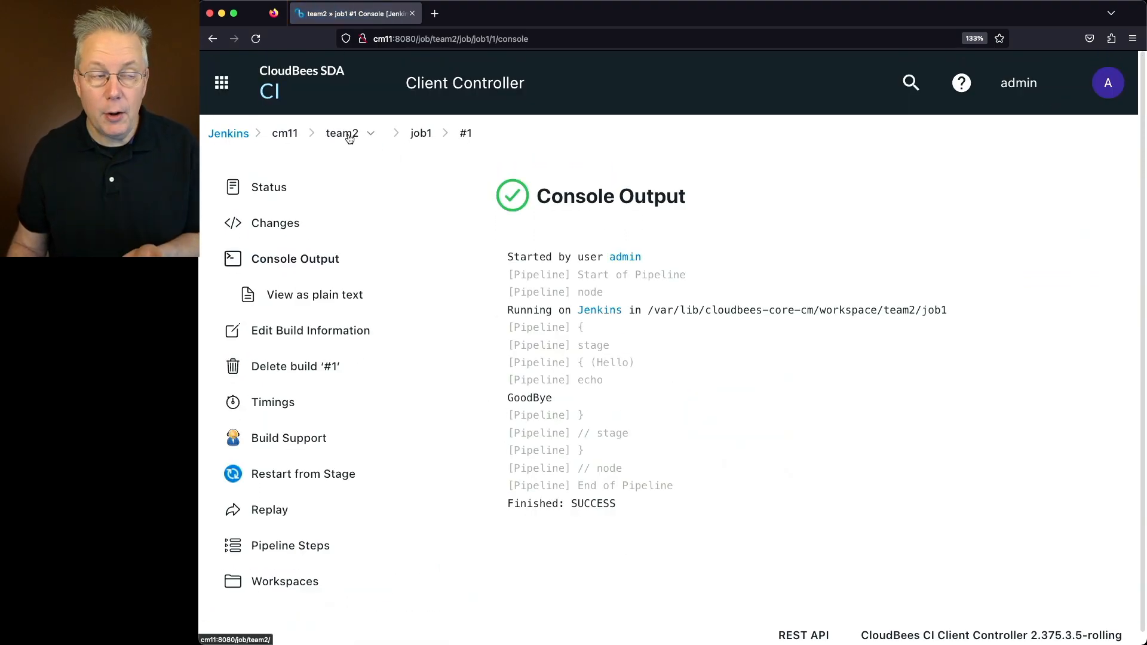
# Go back to cm11, look at team1, then open the team2 folder.
pyautogui.click(284, 134)
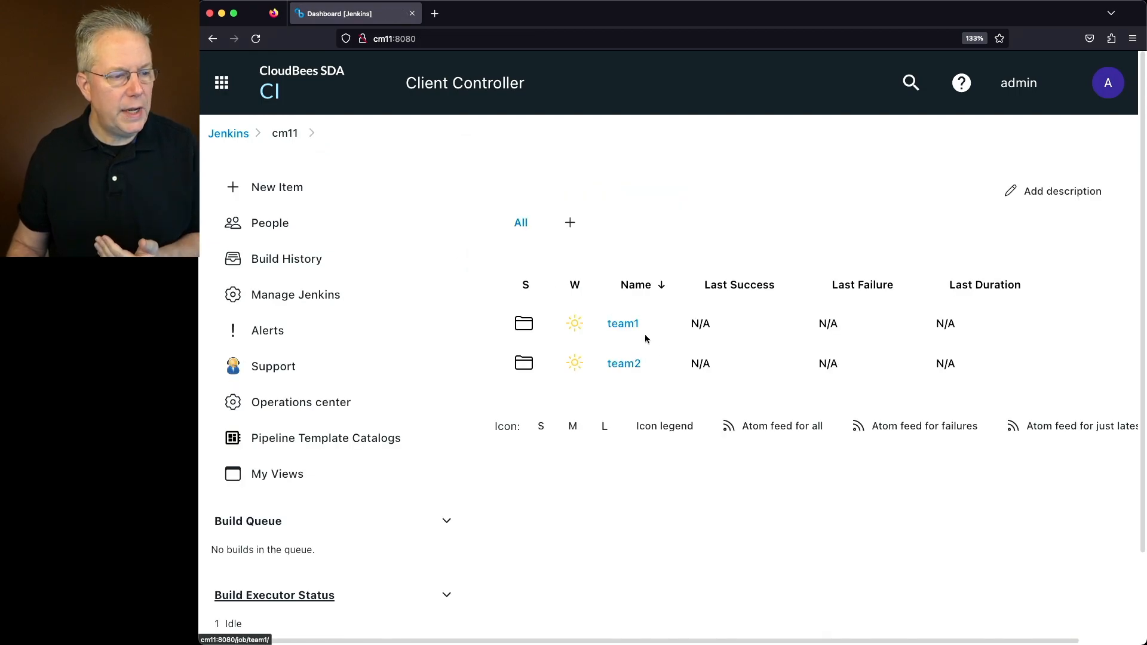
pyautogui.click(623, 324)
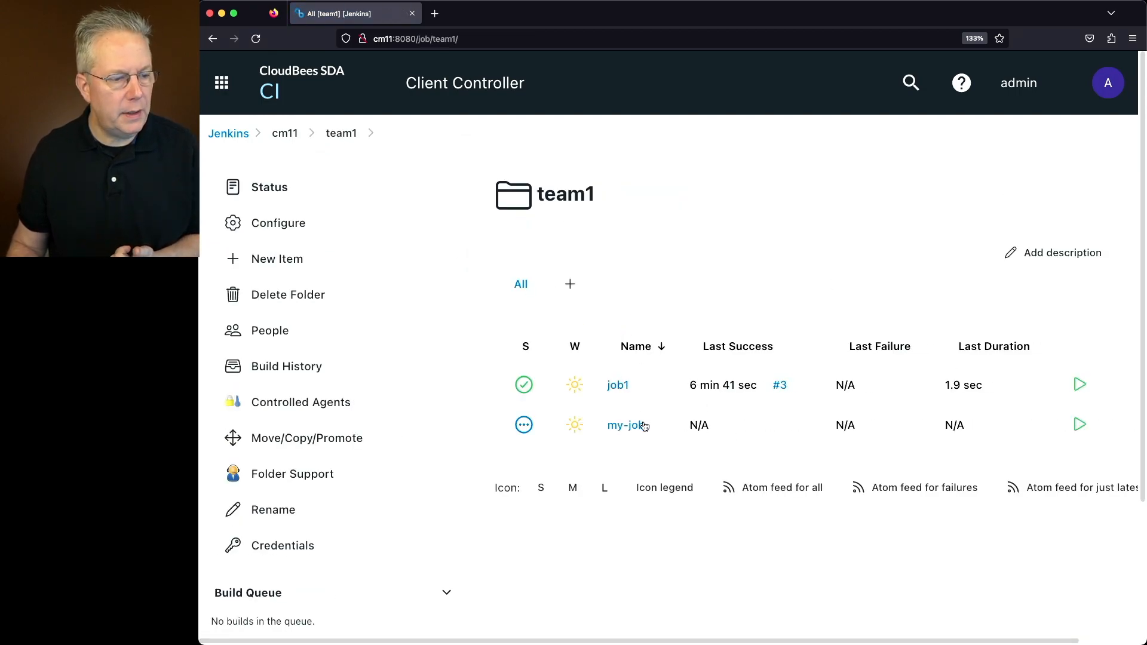
pyautogui.click(284, 133)
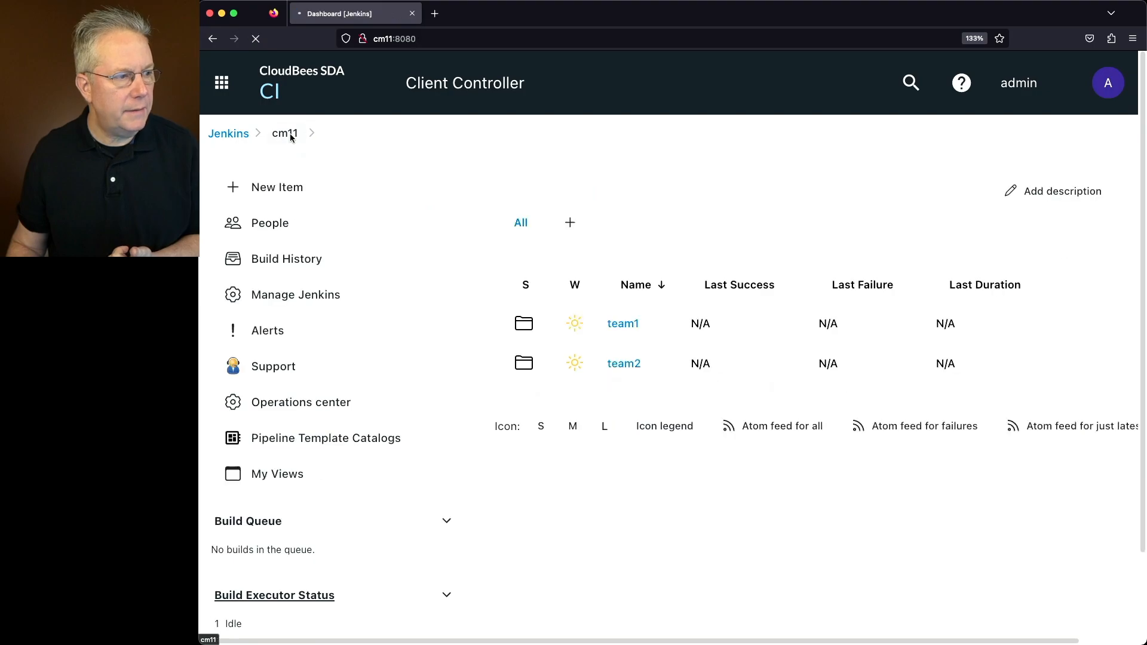
pyautogui.click(623, 364)
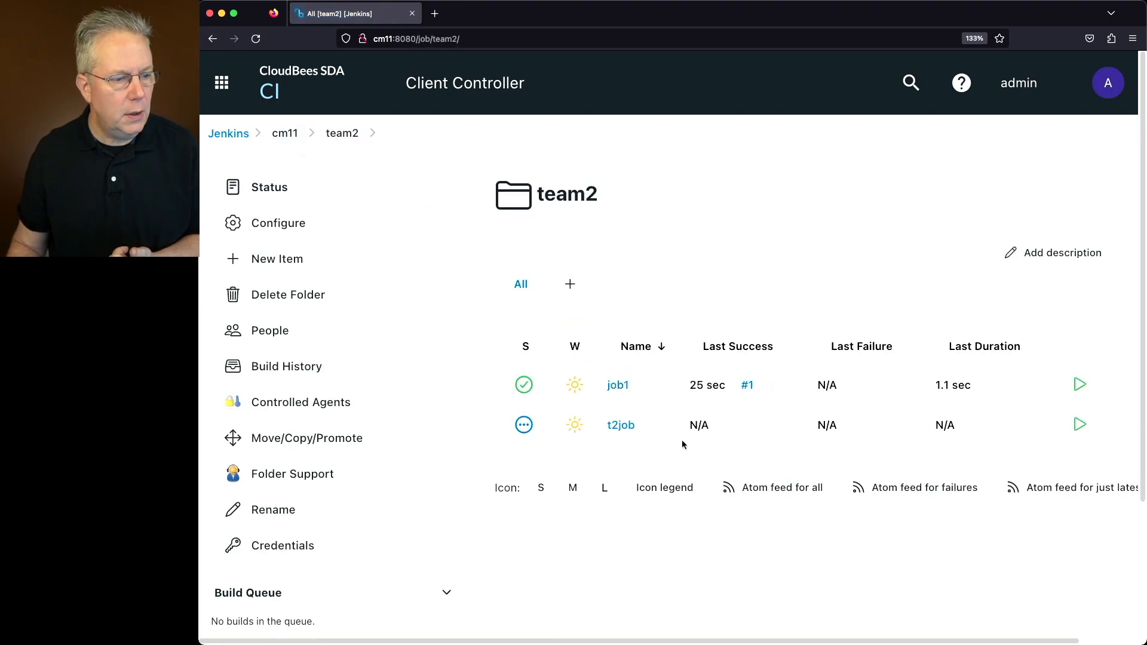
pyautogui.moveTo(623, 424)
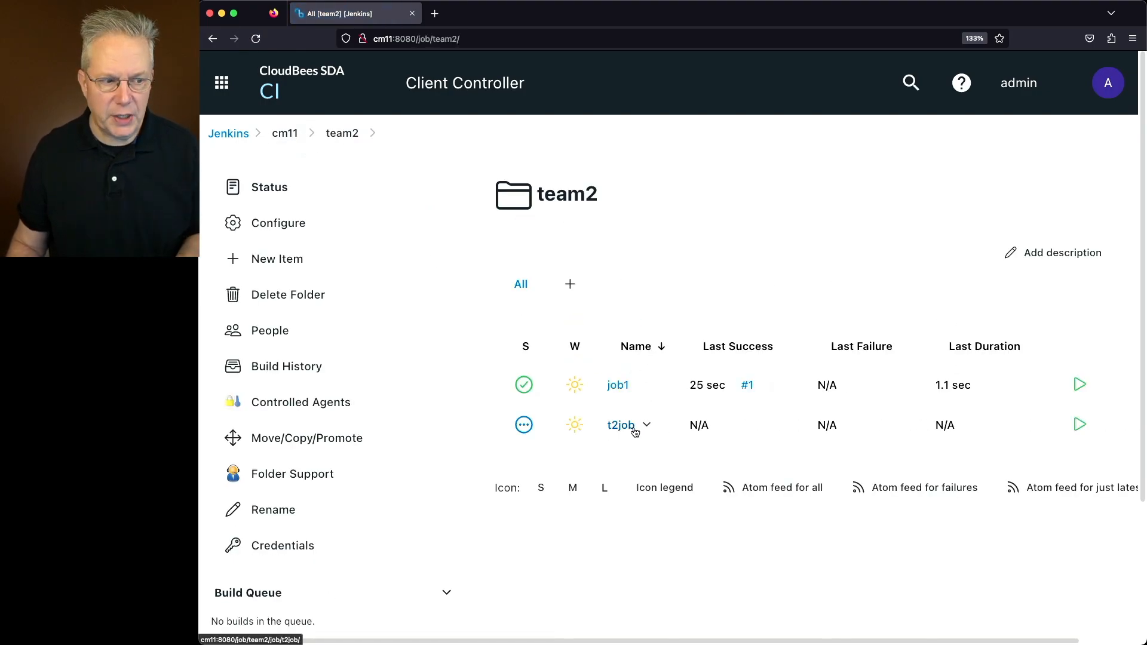
pyautogui.moveTo(619, 386)
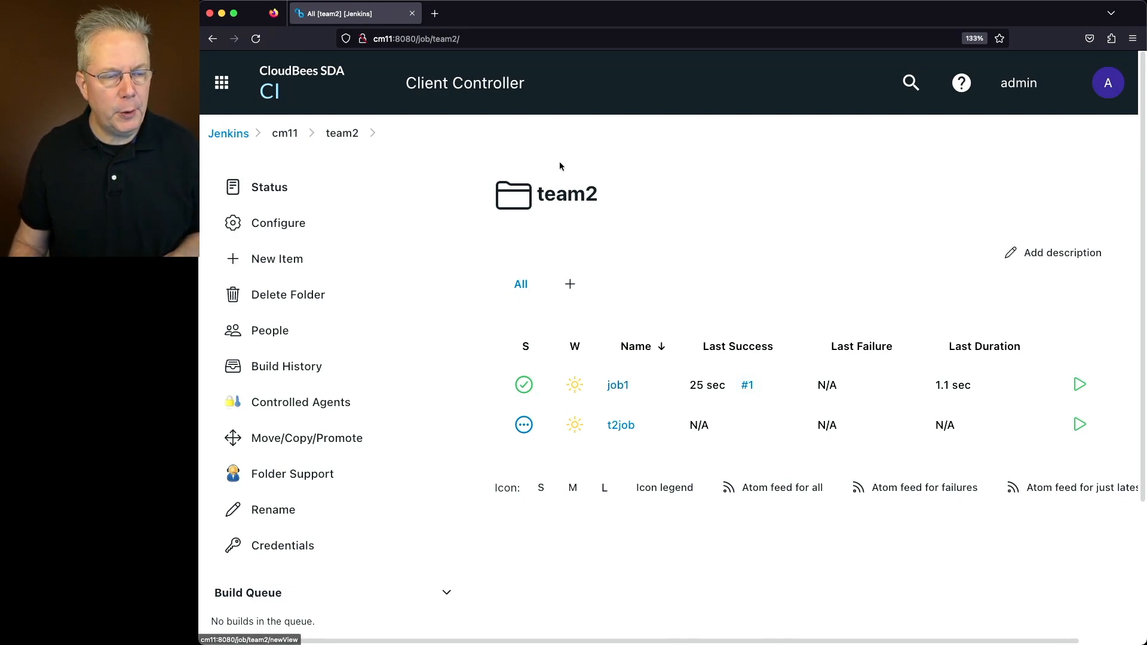
pyautogui.moveTo(306, 157)
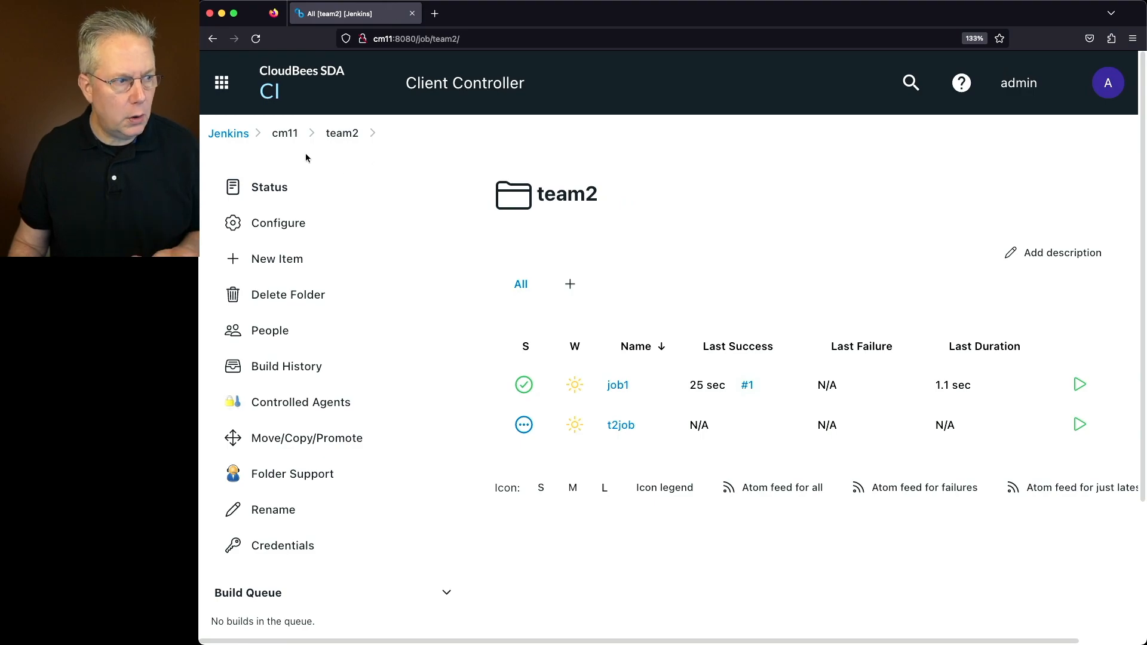
# Move the team2 folder from cm11 to the cm12 controller.
pyautogui.click(285, 132)
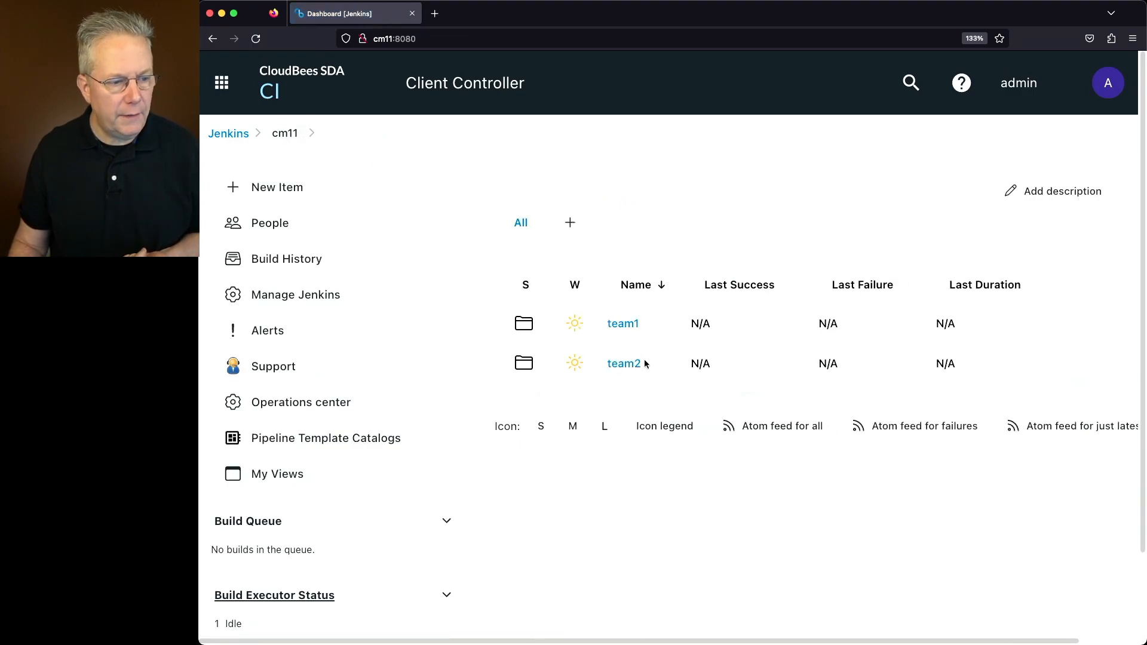
pyautogui.click(624, 364)
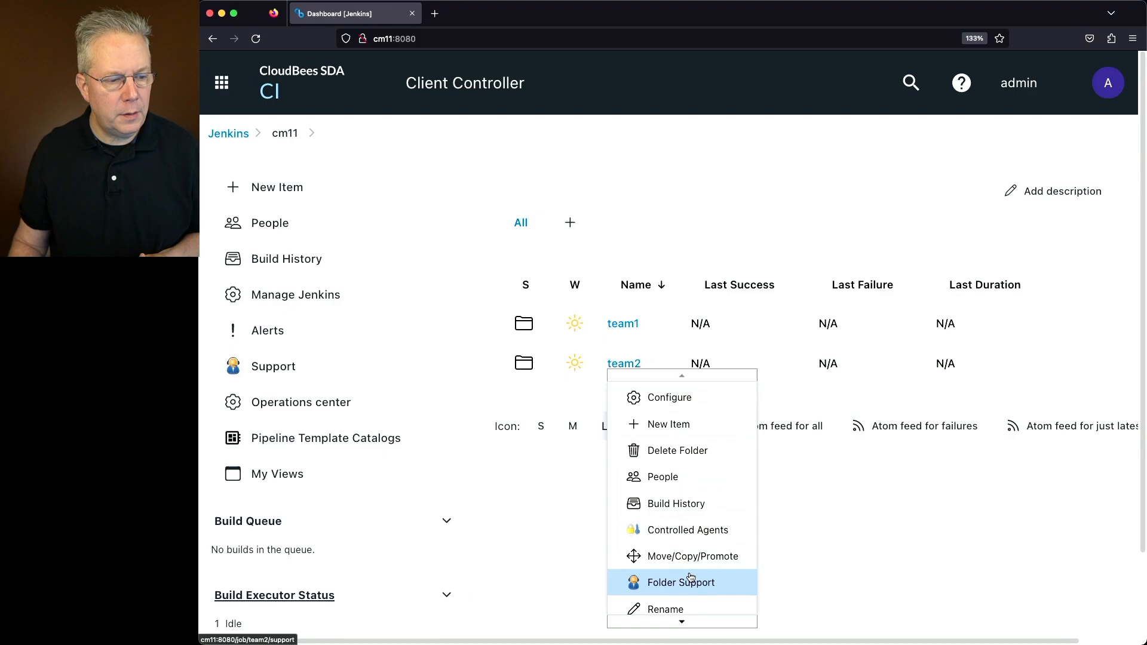
pyautogui.click(692, 556)
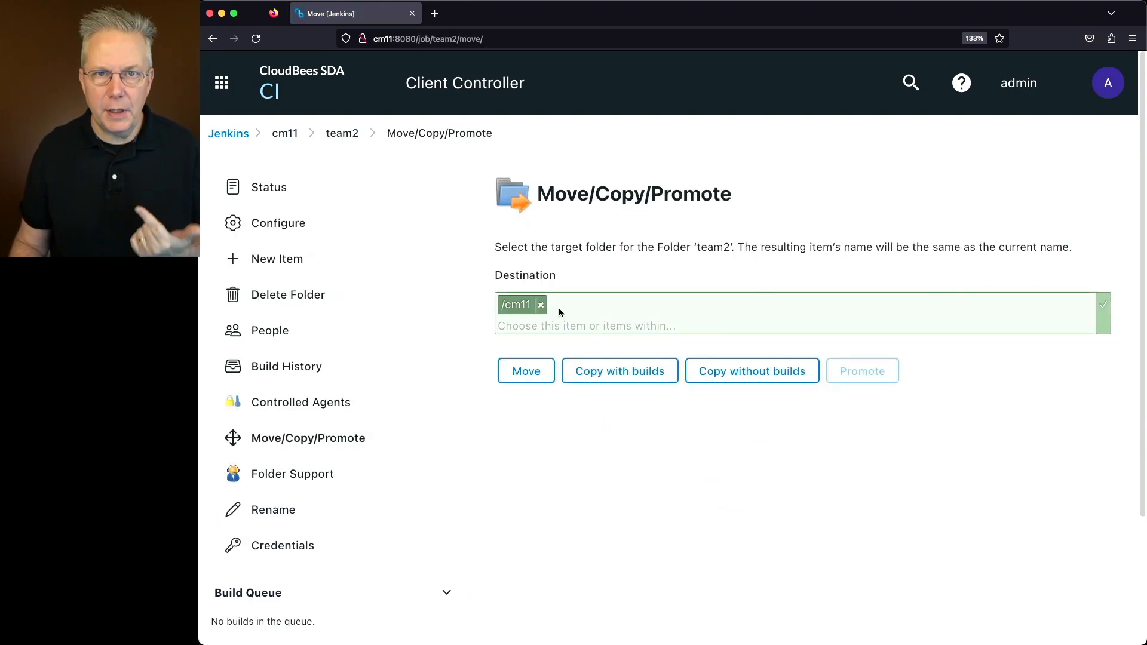
pyautogui.click(542, 304)
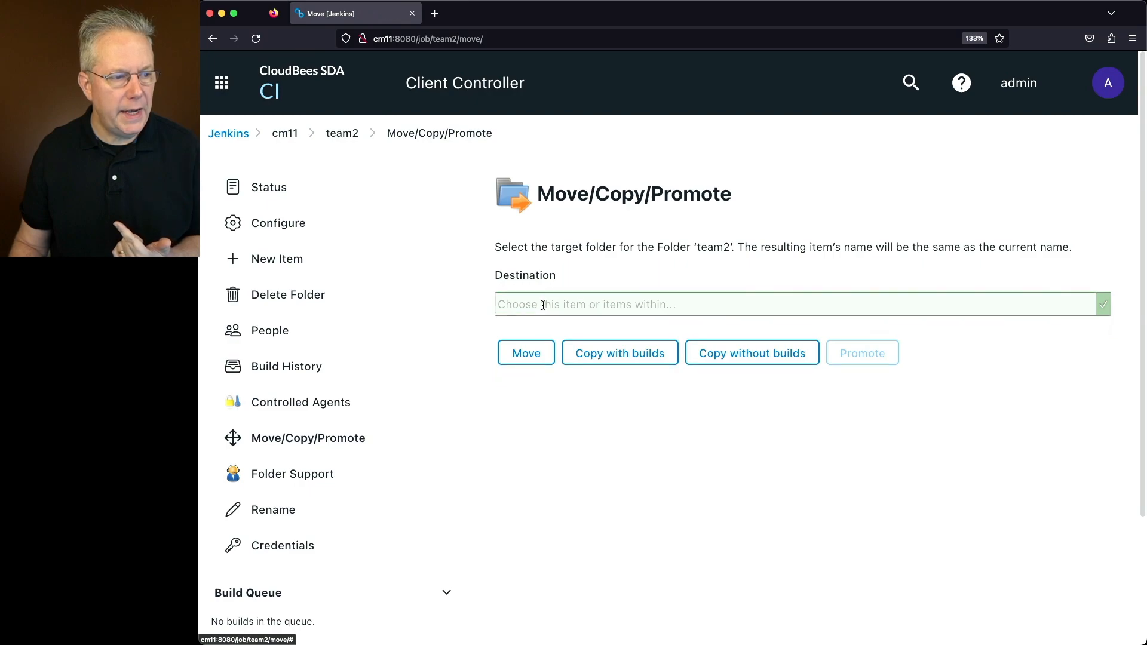
pyautogui.click(797, 304)
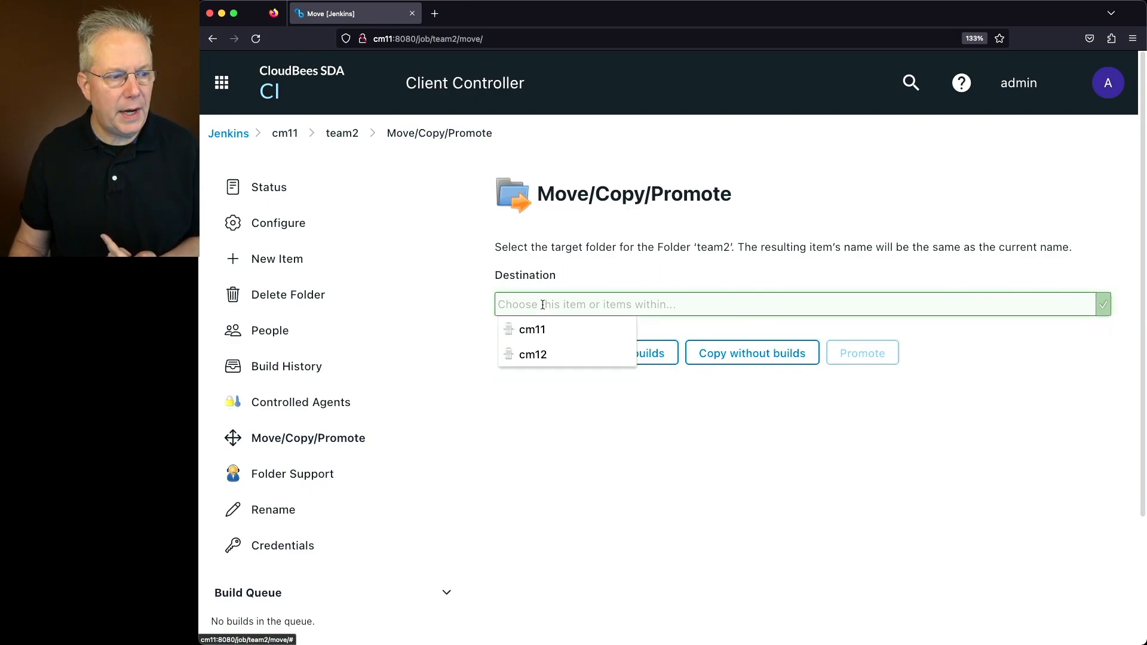
pyautogui.click(533, 355)
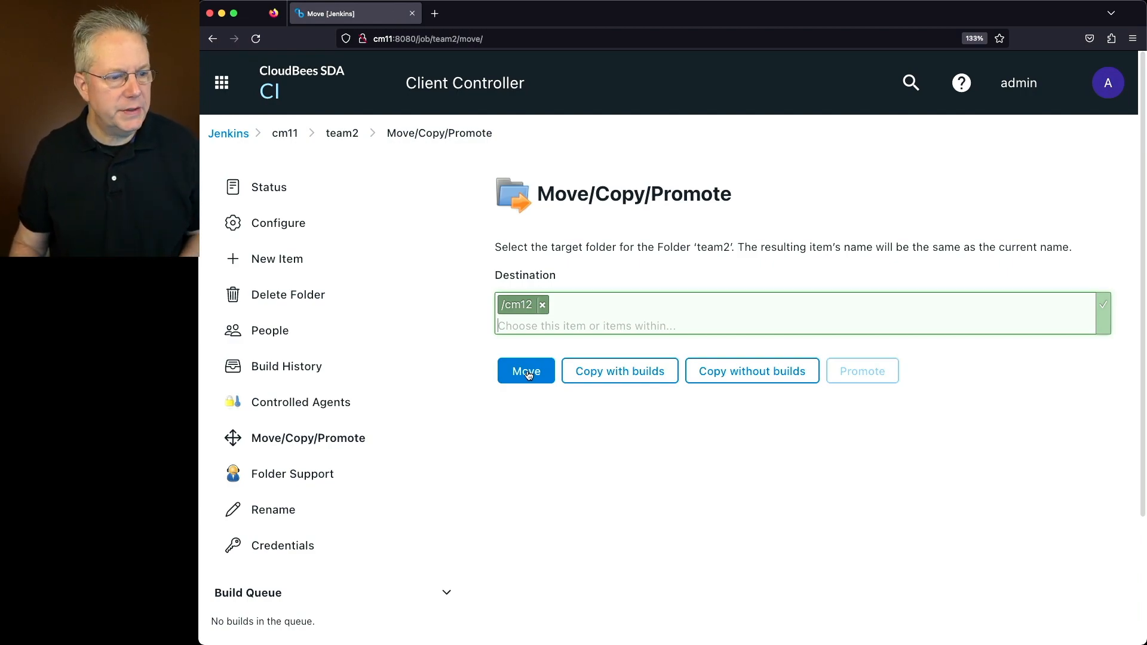
pyautogui.click(525, 372)
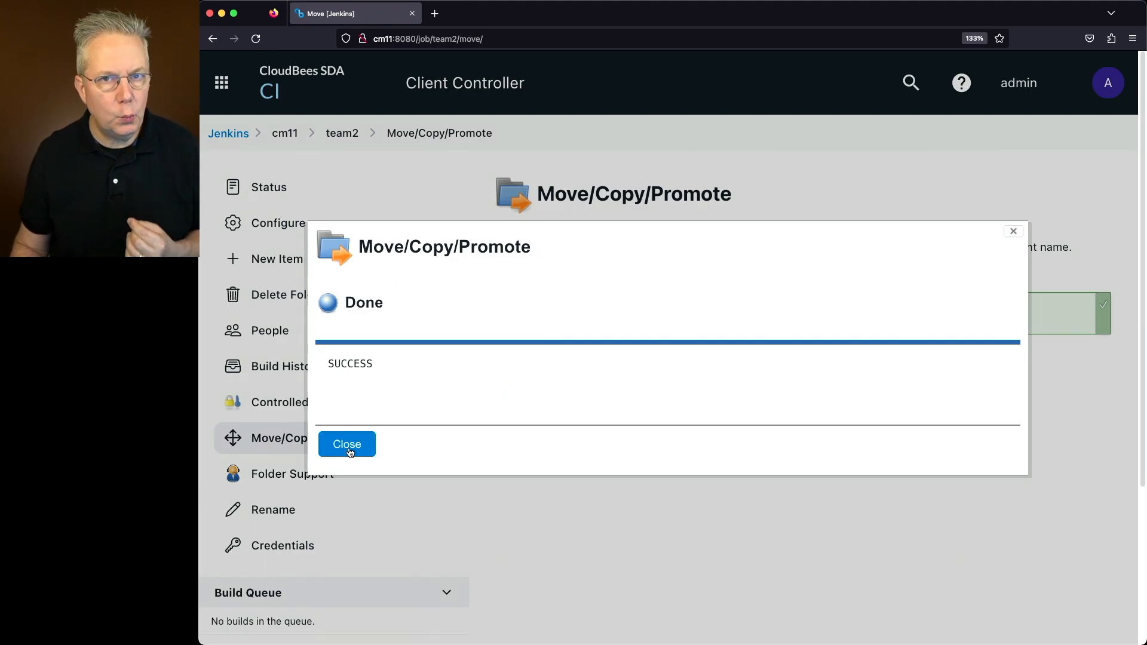
# View team2 on cm12, then open cm11 from Operations Center to confirm only team1.
pyautogui.click(346, 444)
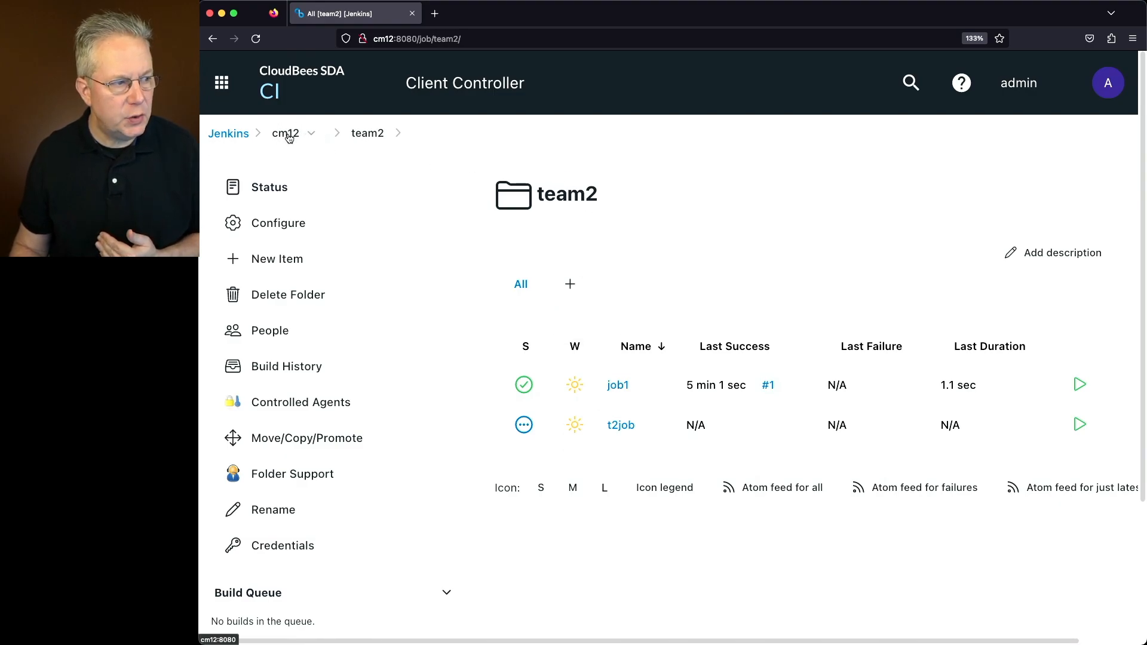
pyautogui.click(286, 134)
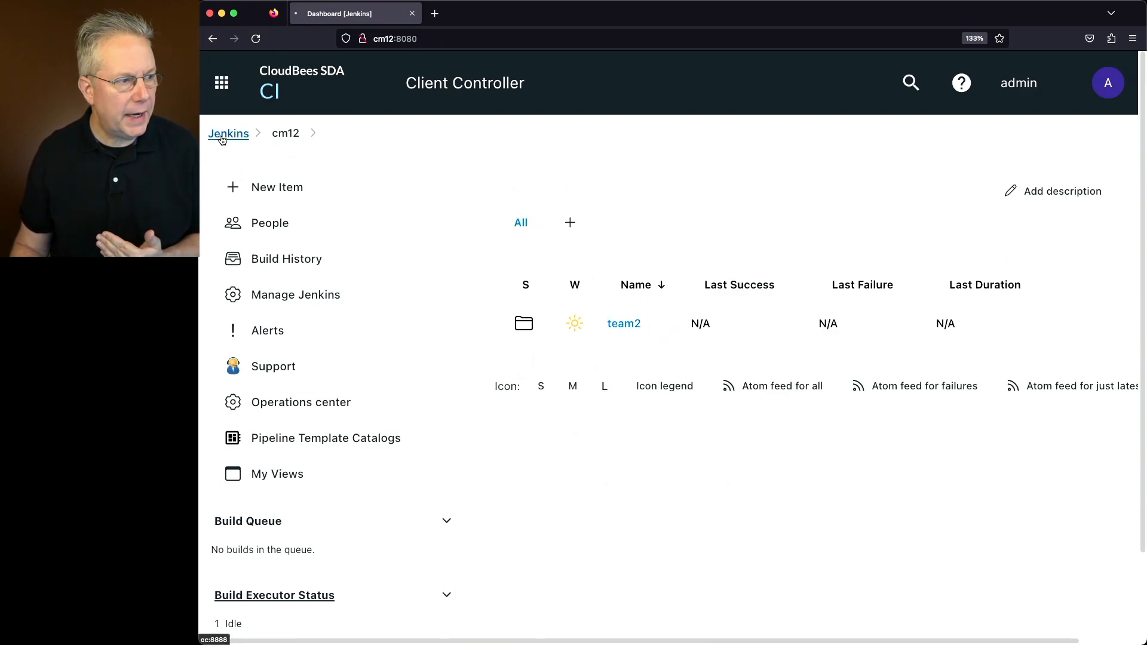
pyautogui.click(228, 133)
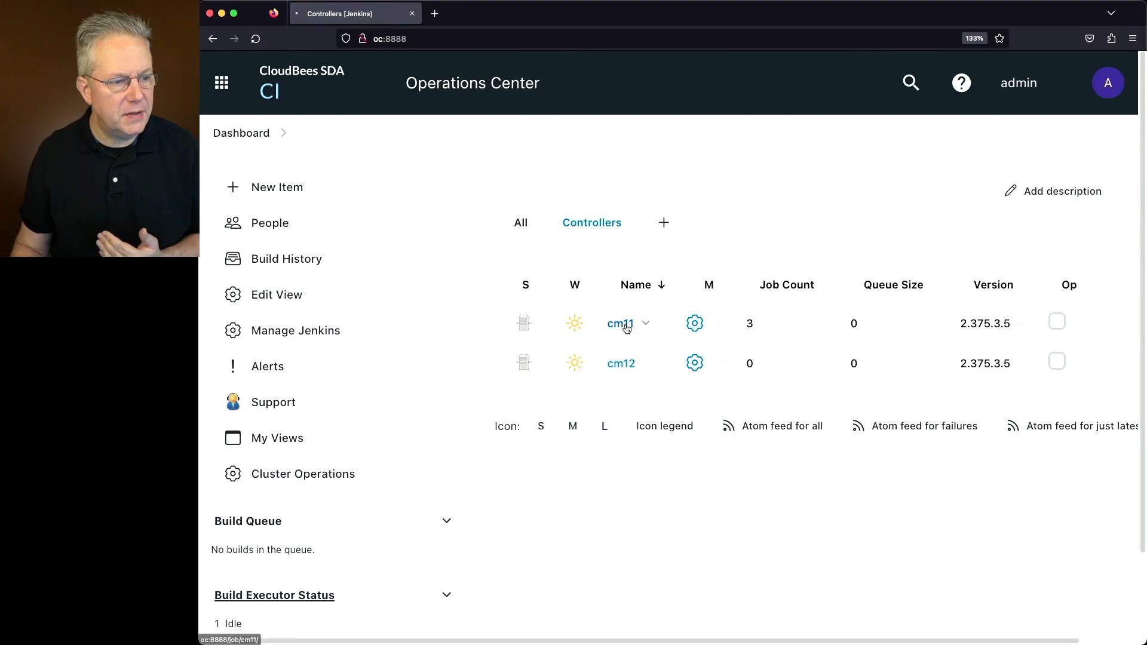
pyautogui.click(620, 323)
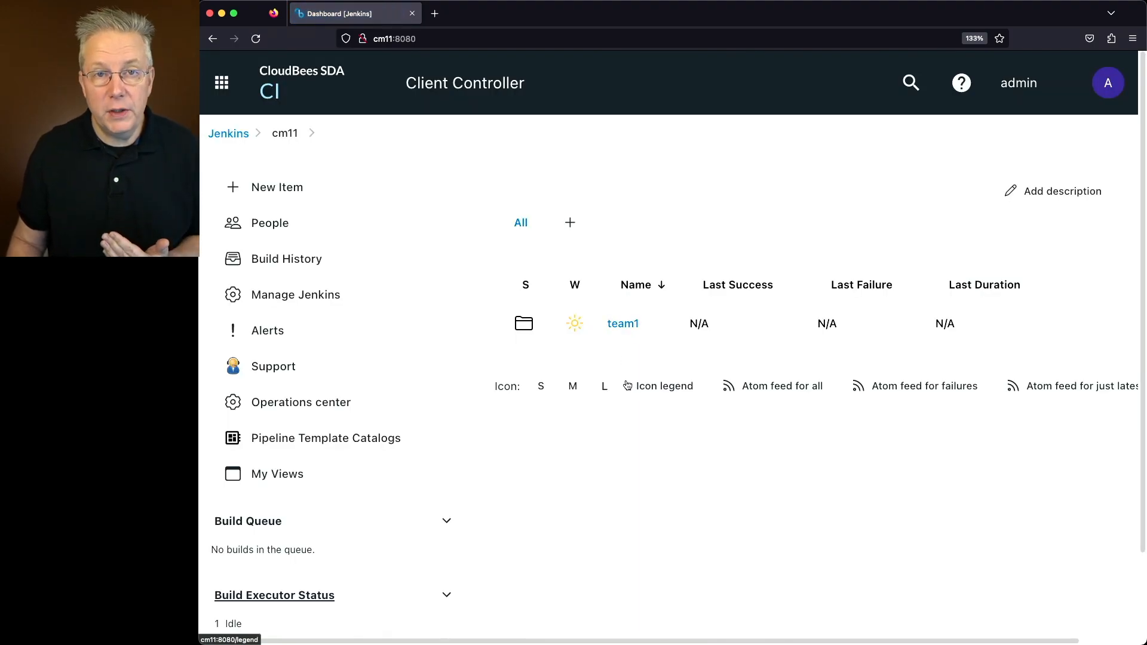
pyautogui.moveTo(604, 385)
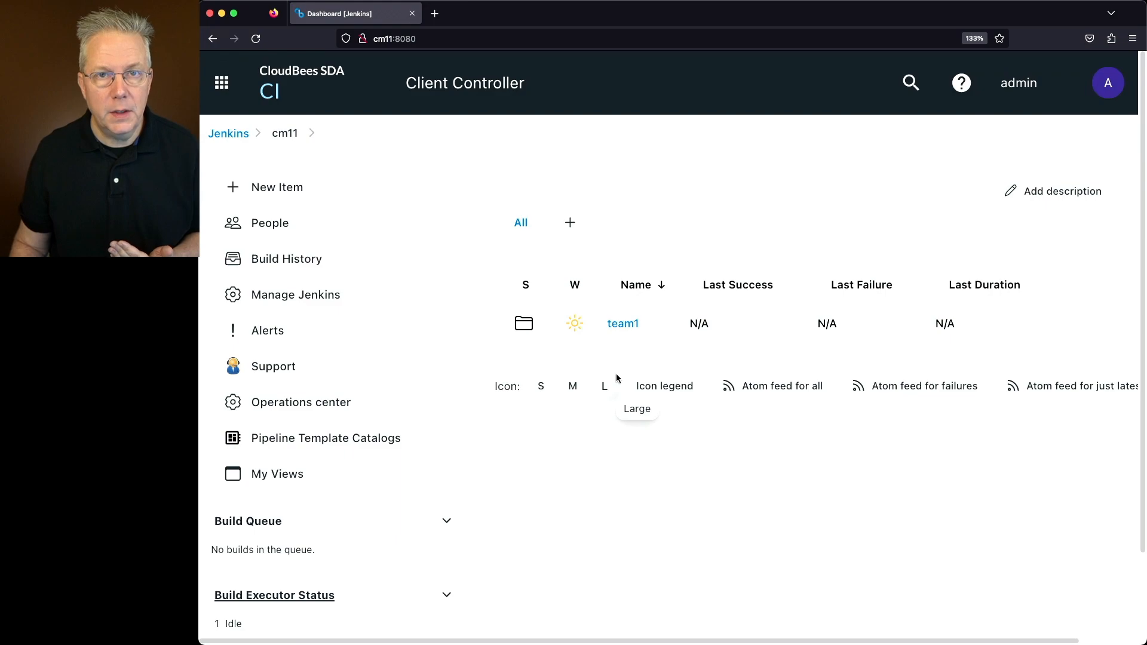
pyautogui.moveTo(611, 368)
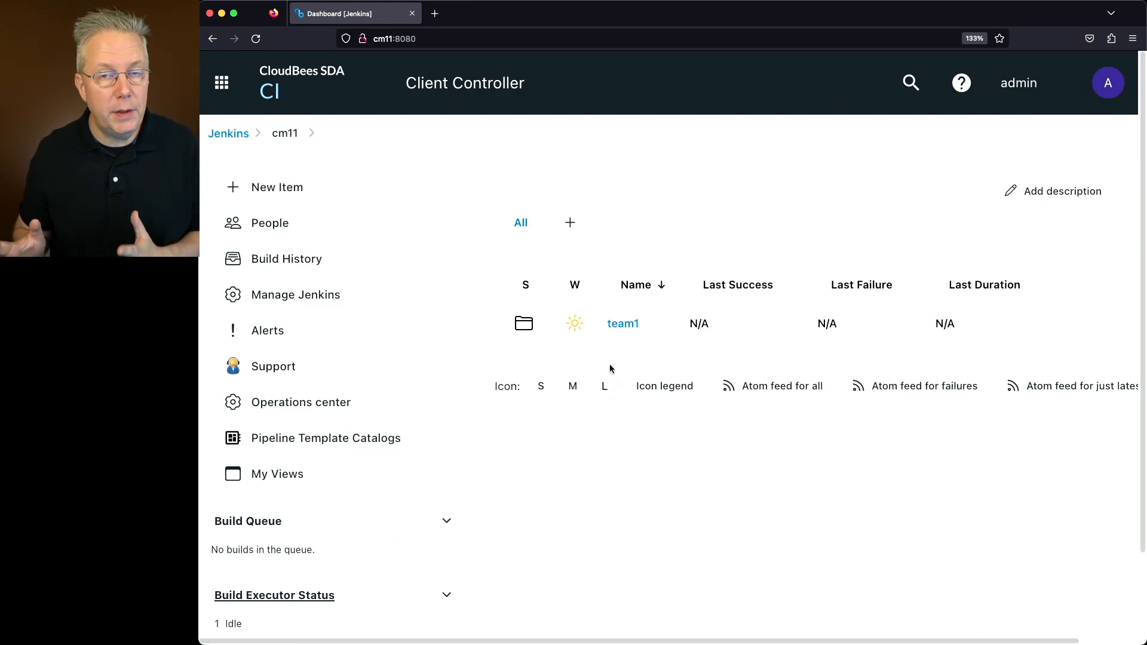